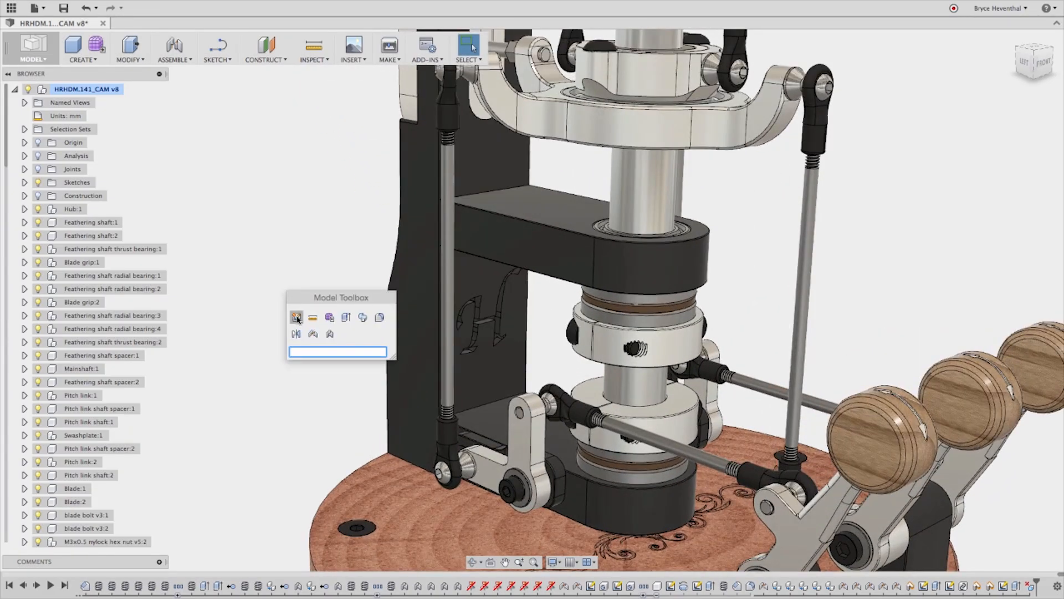
{"action": "mouse_move", "coordinate": [459, 367]}
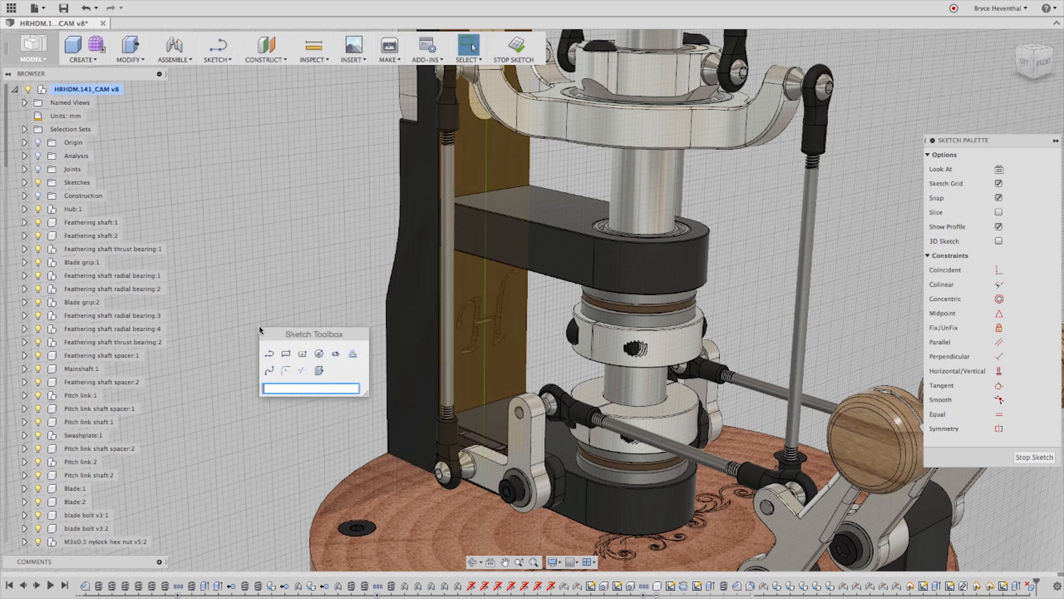
Step: Sketch the text 214 on the stand face and Press Pull it in to engrave it
{"action": "type", "text": "te"}
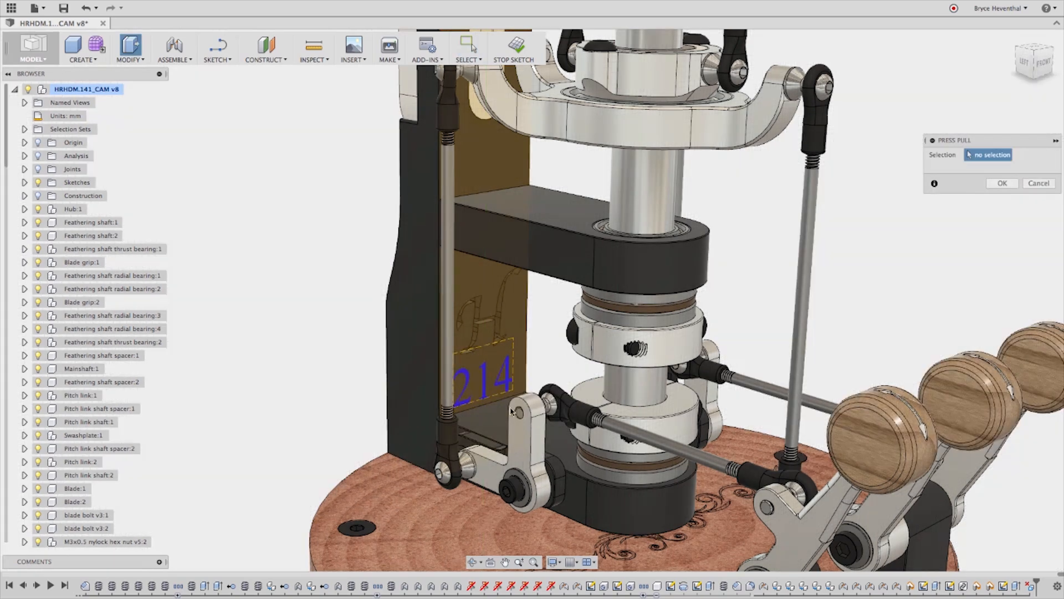
{"action": "left_click", "coordinate": [483, 374]}
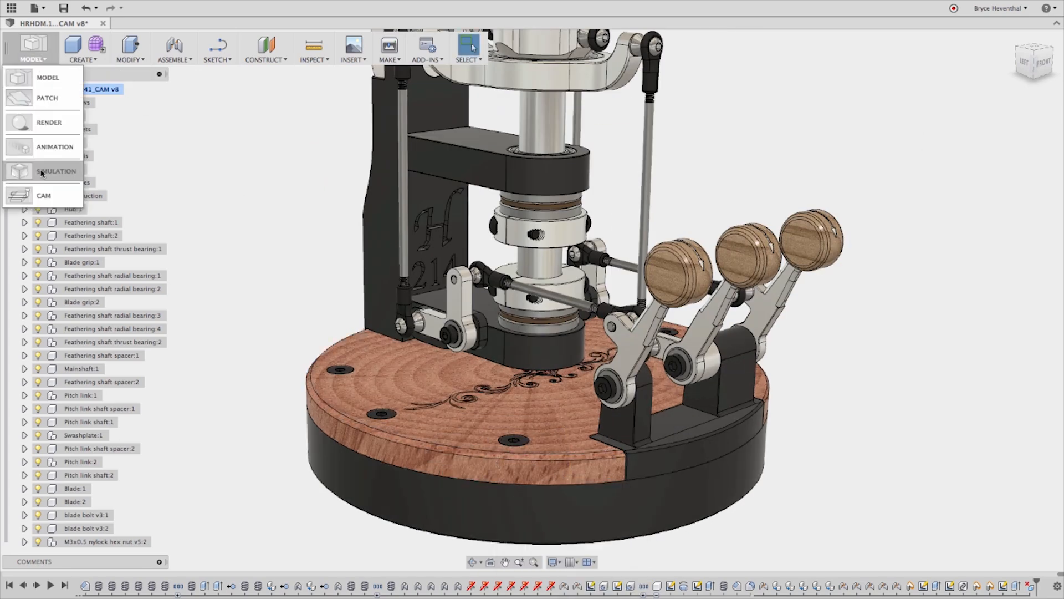
Step: View Study 1 in Simulation, then return to Model and open Change Parameters
{"action": "left_click", "coordinate": [57, 172]}
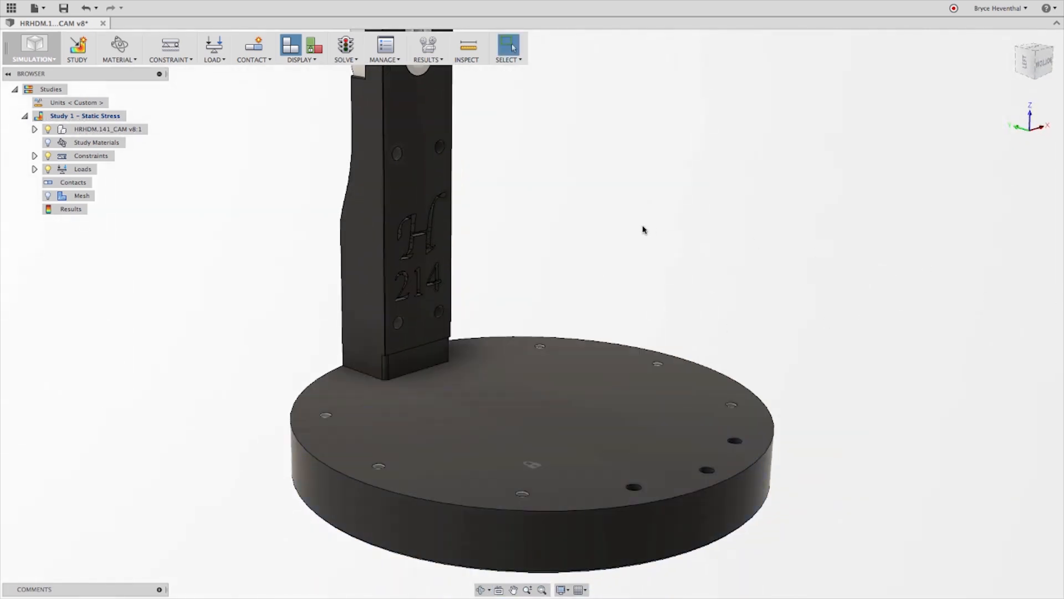
{"action": "left_click", "coordinate": [212, 45]}
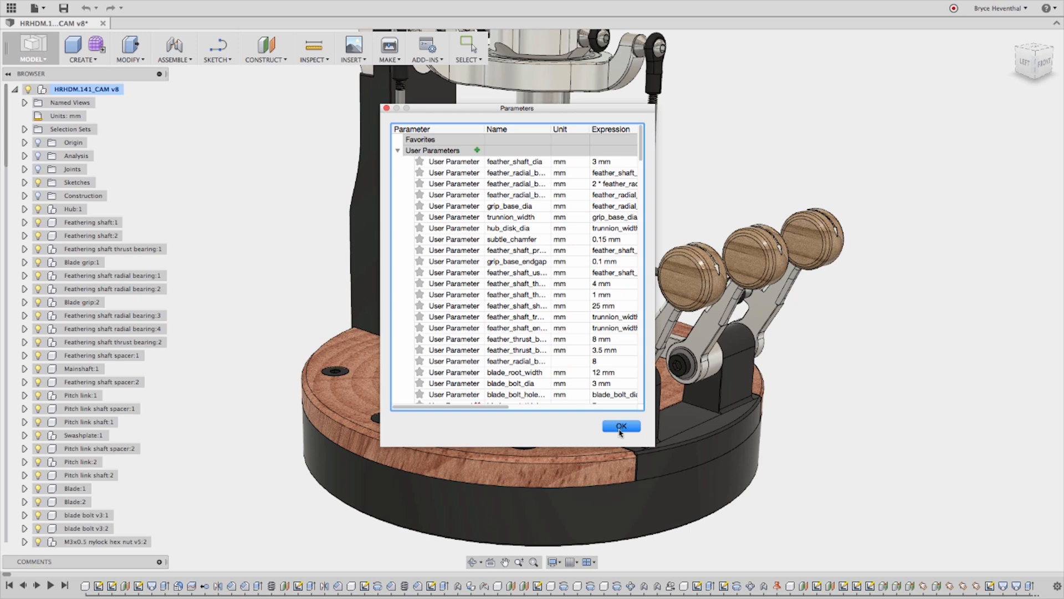
Step: Close the Parameters list and expand the Extrude Information help panel
{"action": "left_click", "coordinate": [620, 425]}
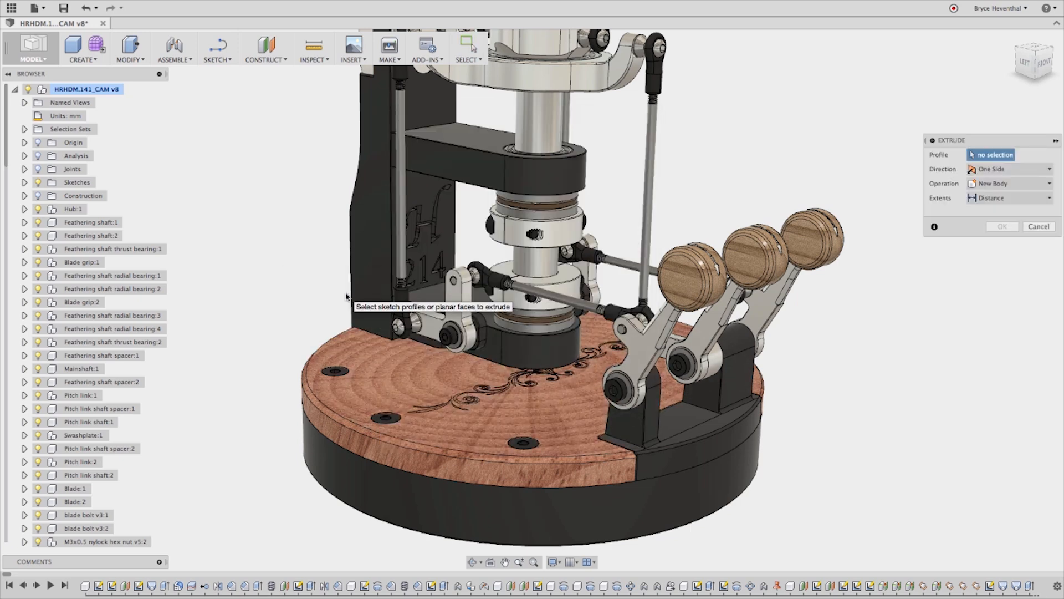
{"action": "left_click", "coordinate": [935, 226]}
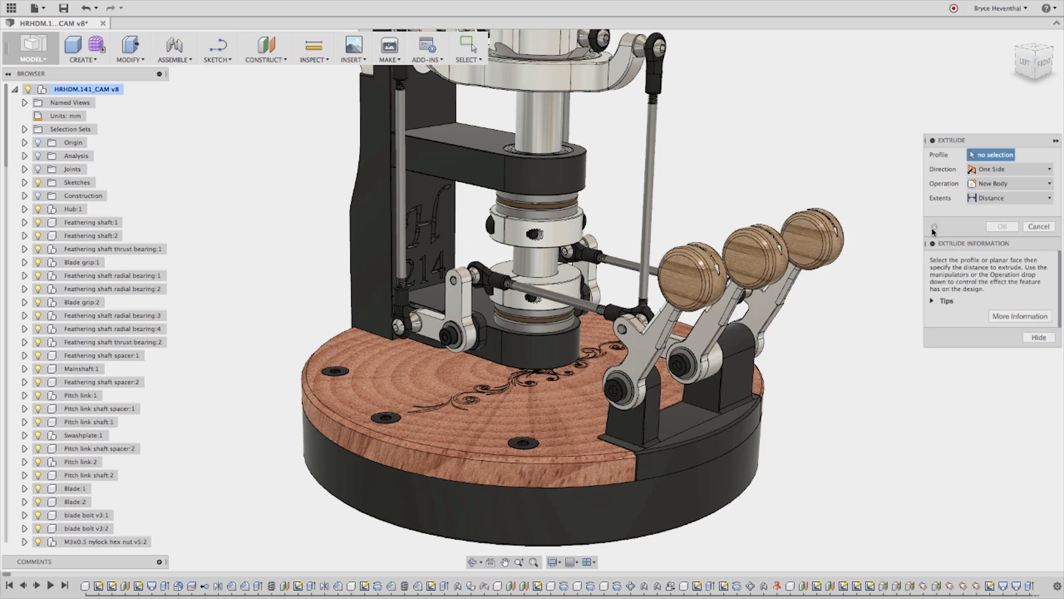
{"action": "left_click", "coordinate": [943, 300]}
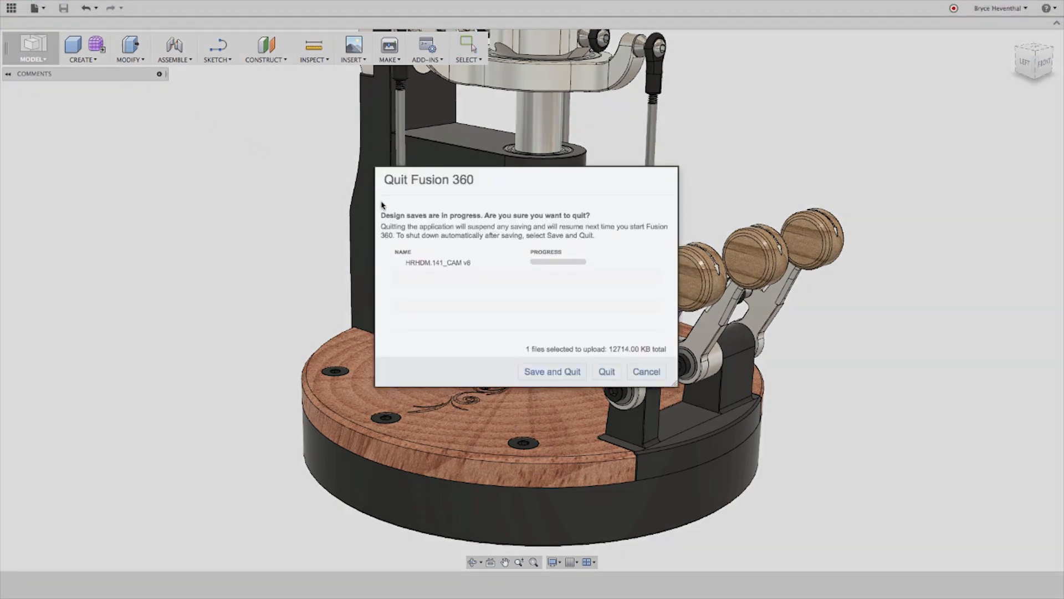
{"action": "mouse_move", "coordinate": [579, 300]}
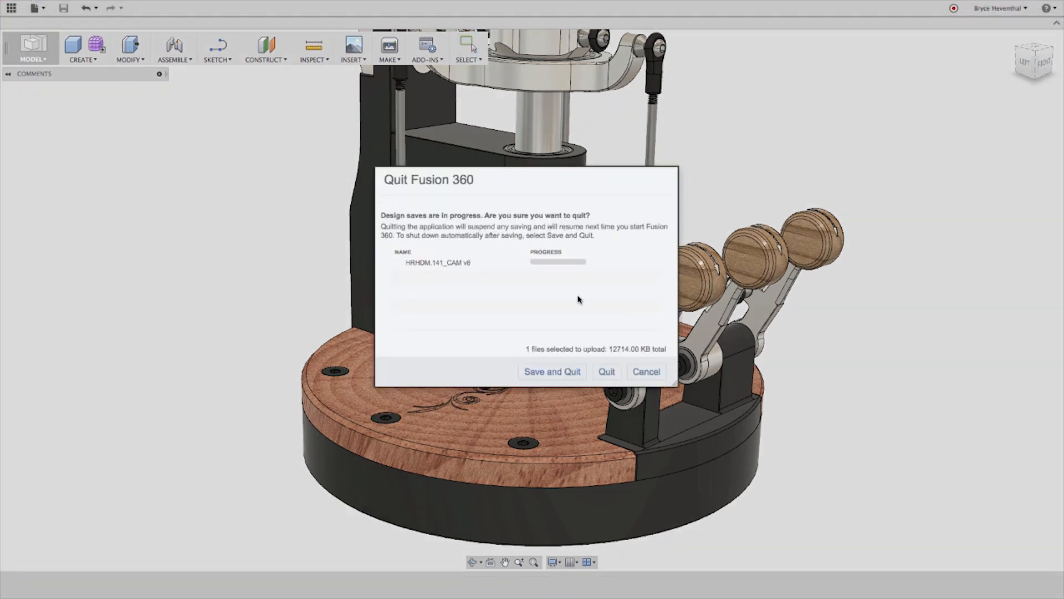
Step: Quit Fusion 360, responding to the save-in-progress warning for HRHDM.141_CAM v8
{"action": "left_click", "coordinate": [551, 371]}
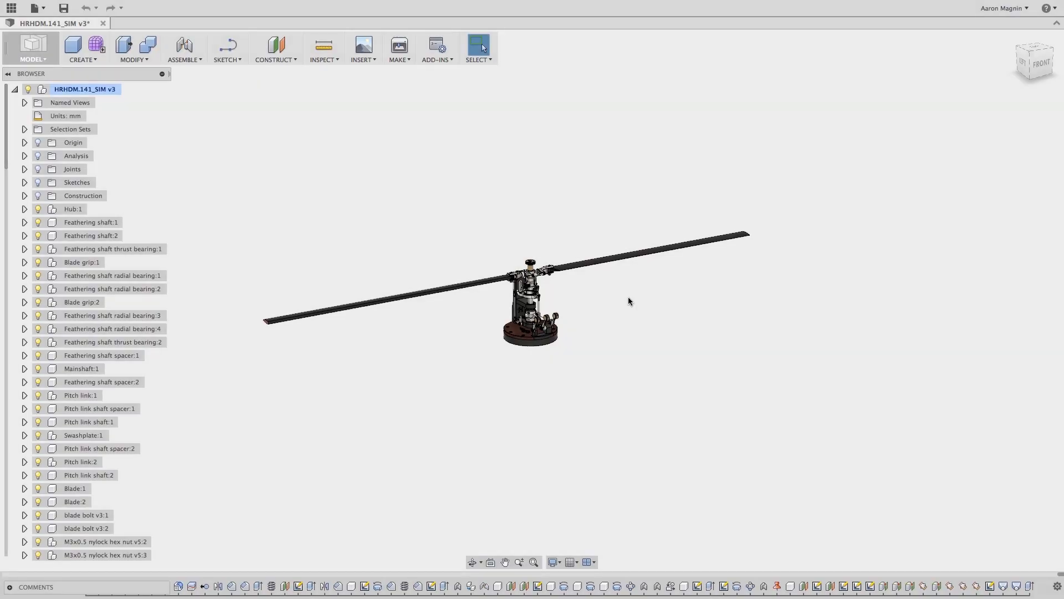
{"action": "mouse_move", "coordinate": [33, 44]}
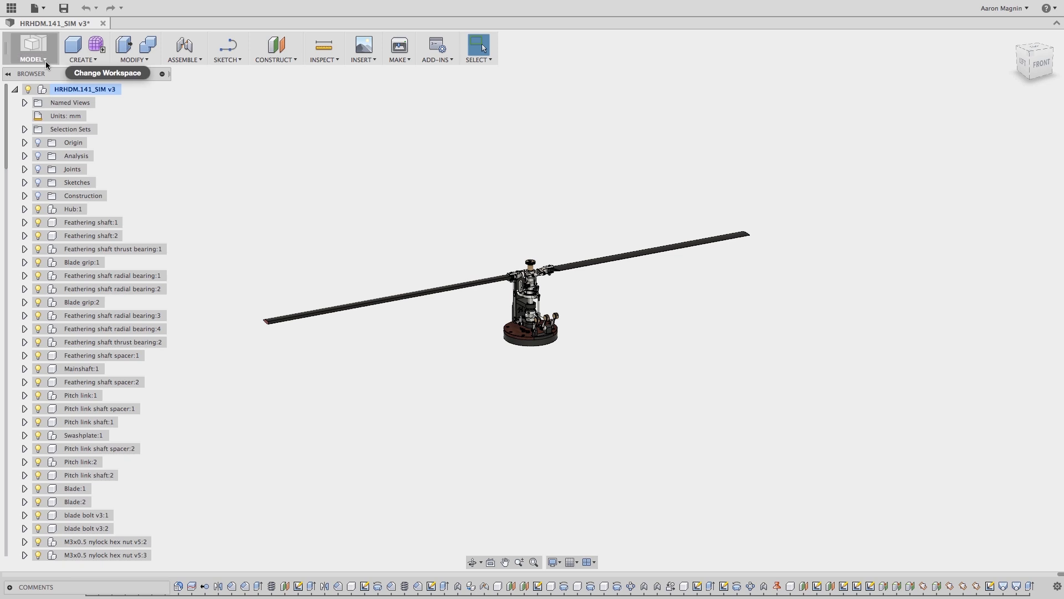
Step: Switch the bladed rotor head design to the Simulation workspace
{"action": "left_click", "coordinate": [32, 47]}
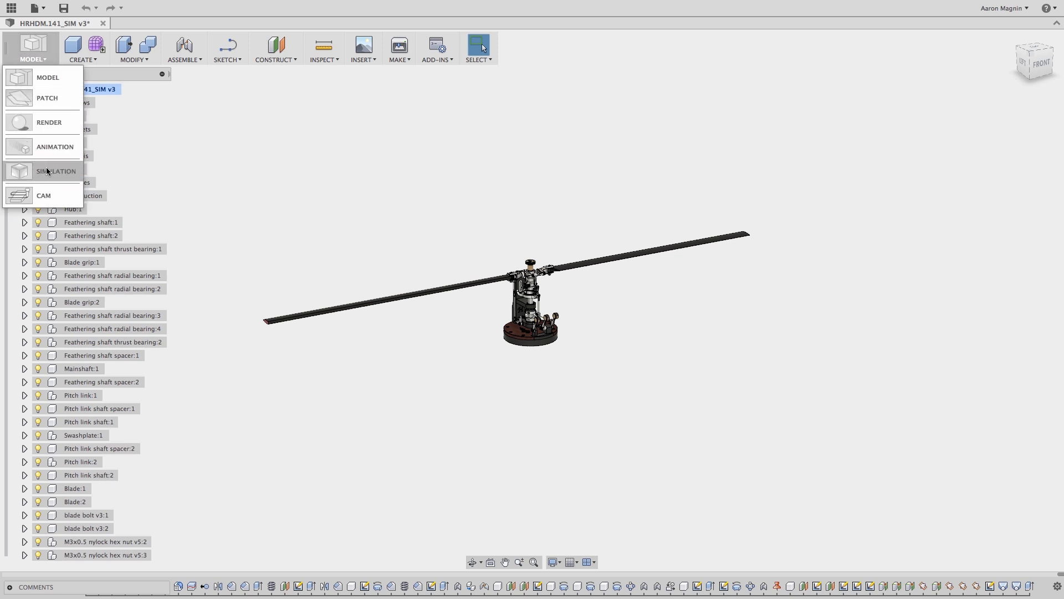
{"action": "left_click", "coordinate": [55, 170]}
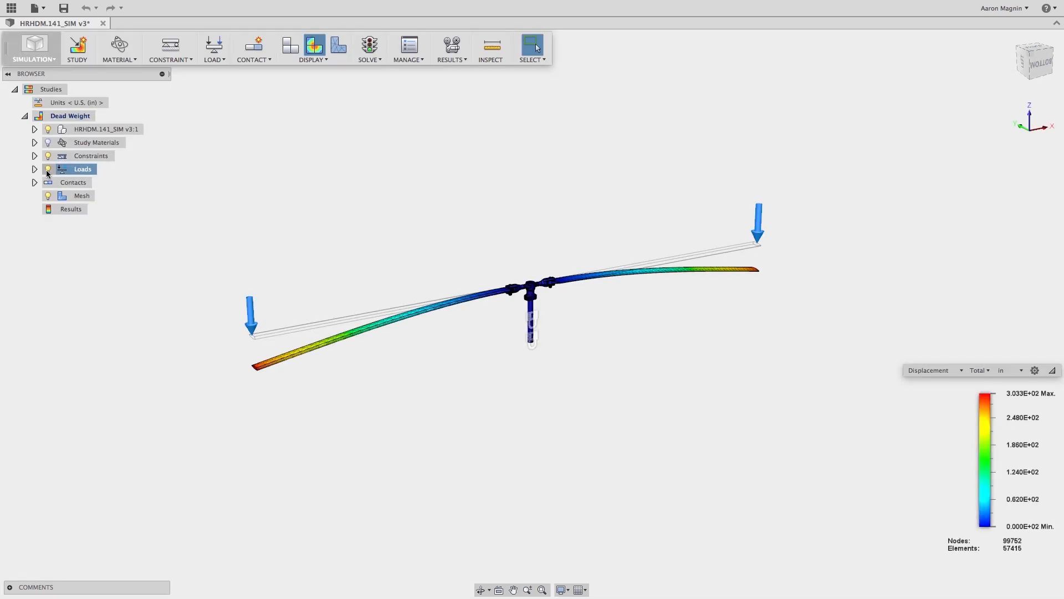
{"action": "left_click", "coordinate": [570, 302]}
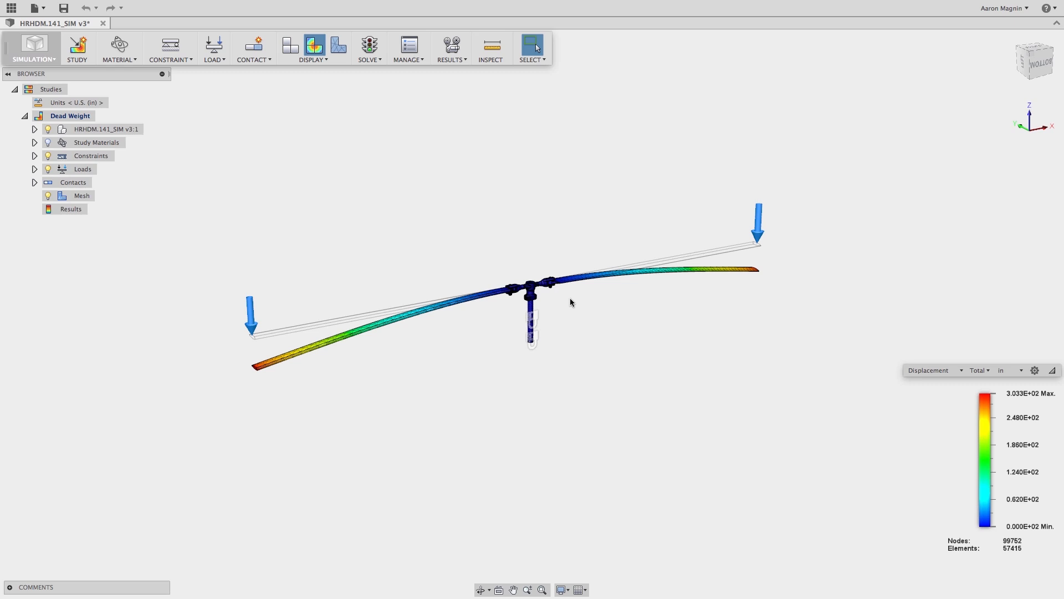
{"action": "mouse_move", "coordinate": [568, 303]}
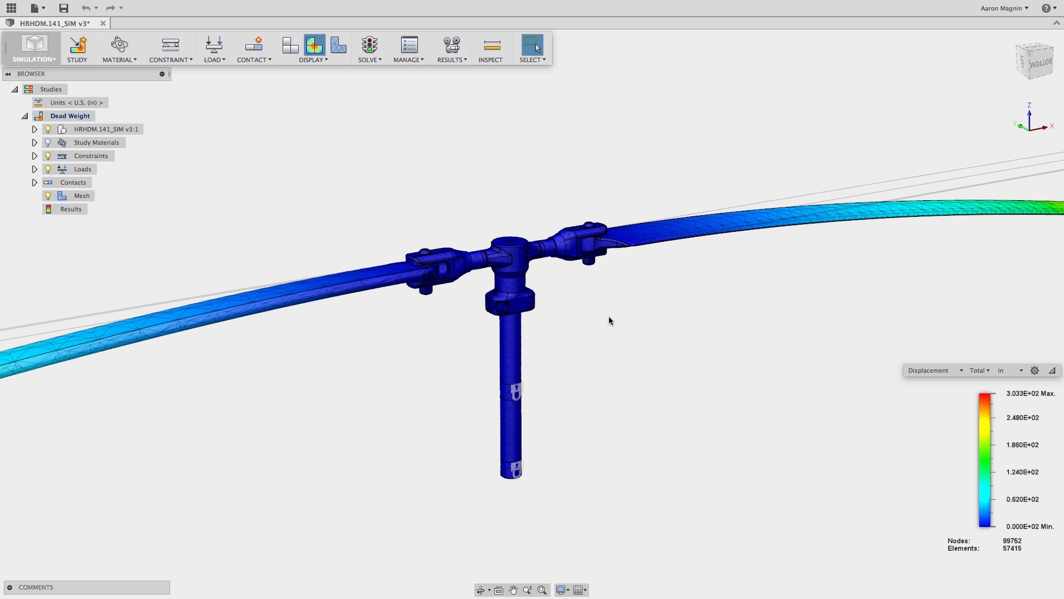
Step: Clone the Dead Weight study into Dead Weight (0) and expand its components
{"action": "right_click", "coordinate": [69, 115]}
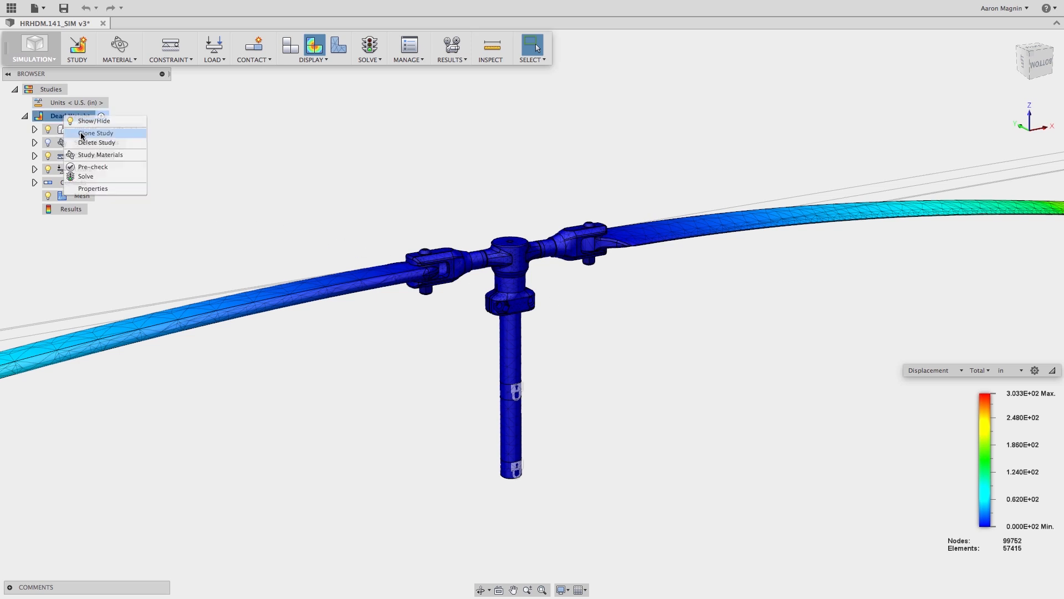
{"action": "left_click", "coordinate": [95, 133]}
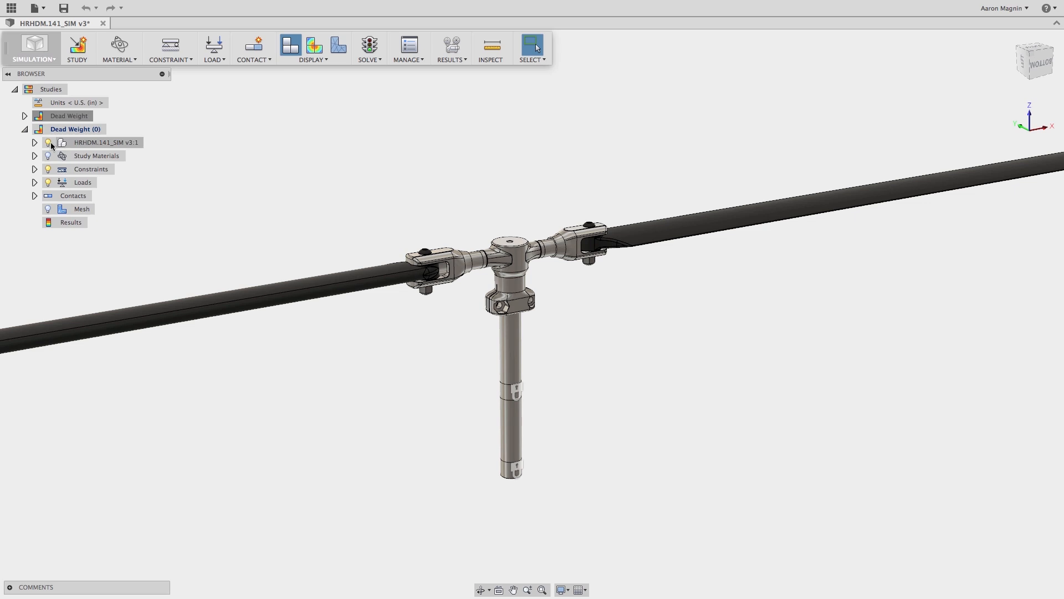
{"action": "left_click", "coordinate": [35, 142]}
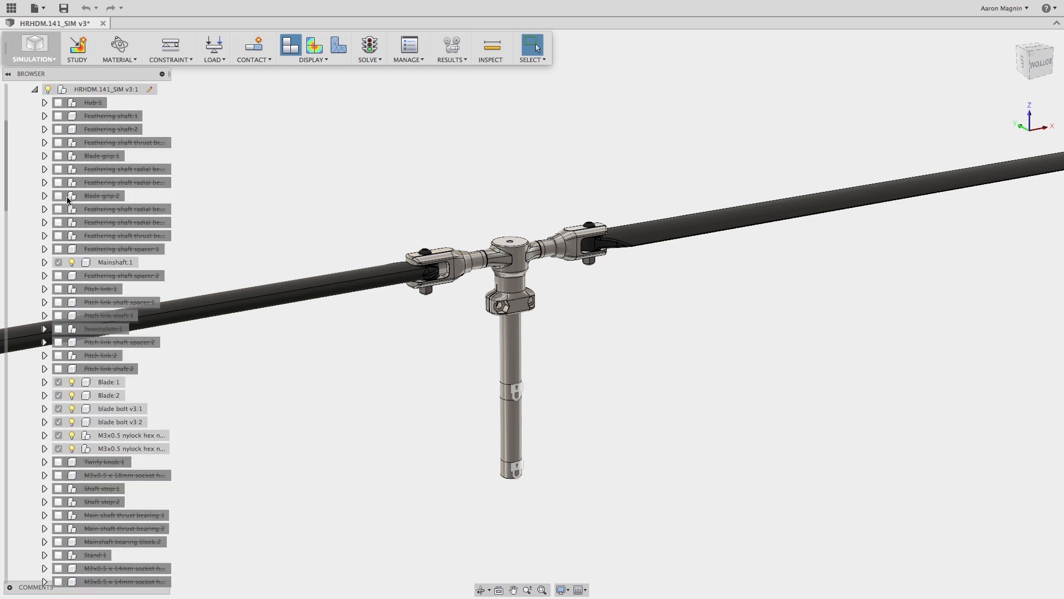
{"action": "left_click", "coordinate": [58, 381]}
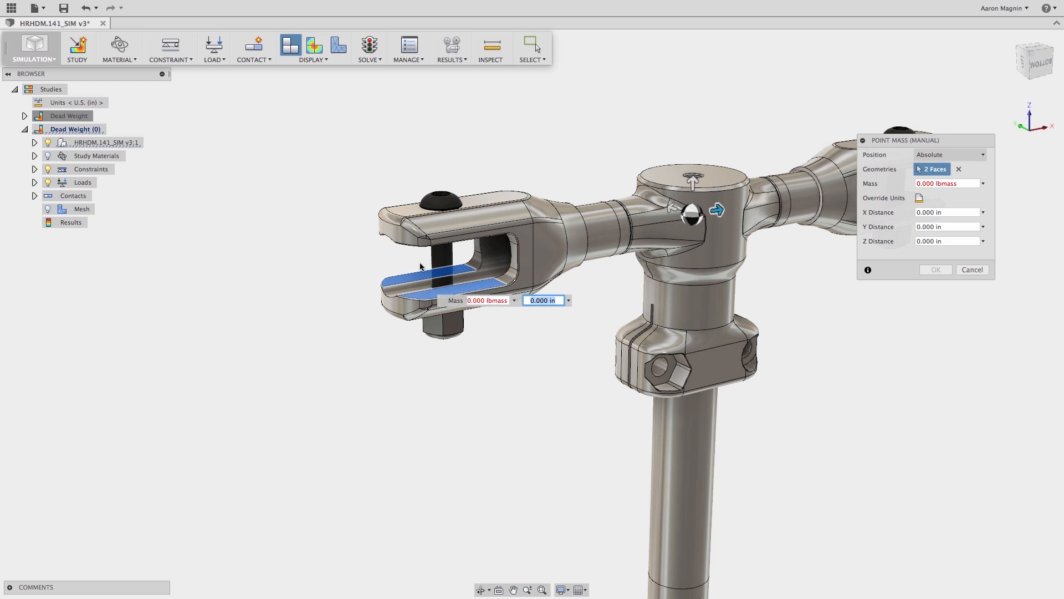
Step: Place a 50 lbmass point mass on four blade grip faces, offset -40 in along X
{"action": "left_click", "coordinate": [447, 218]}
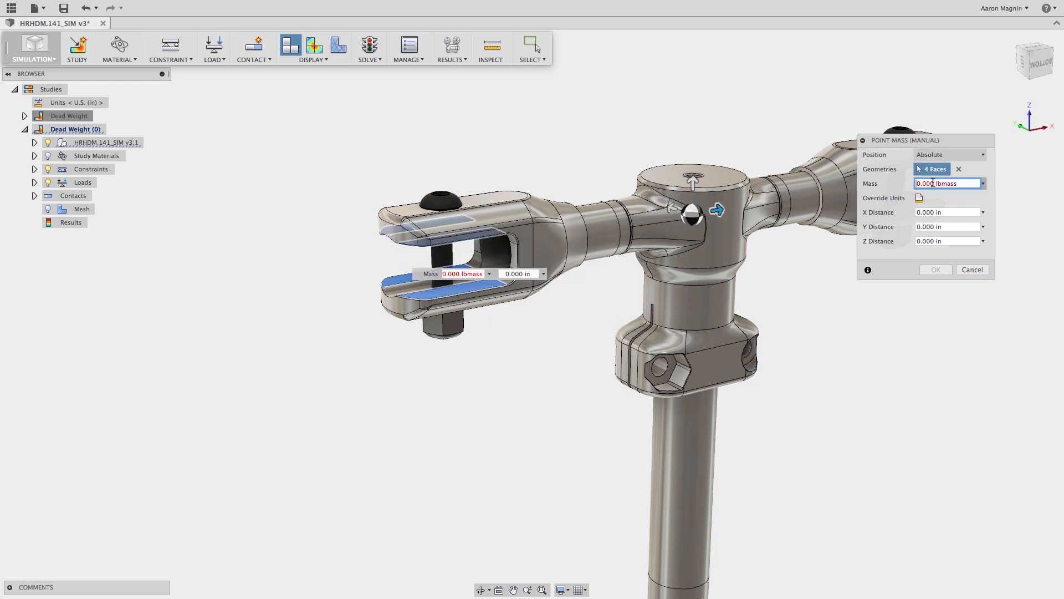
{"action": "type", "text": "50"}
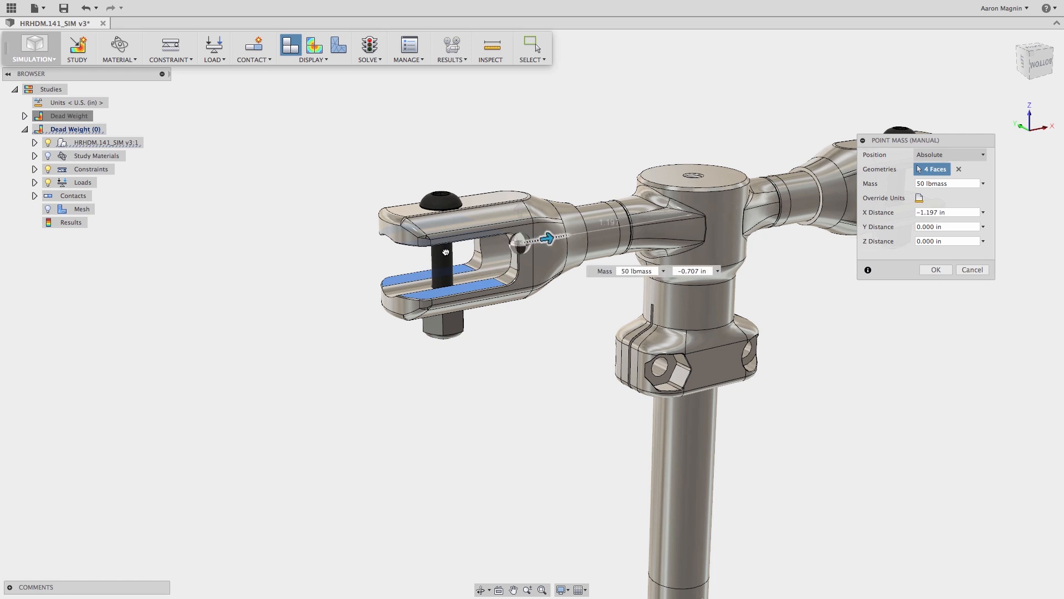
{"action": "left_click_drag", "start_coordinate": [547, 239], "coordinate": [192, 297]}
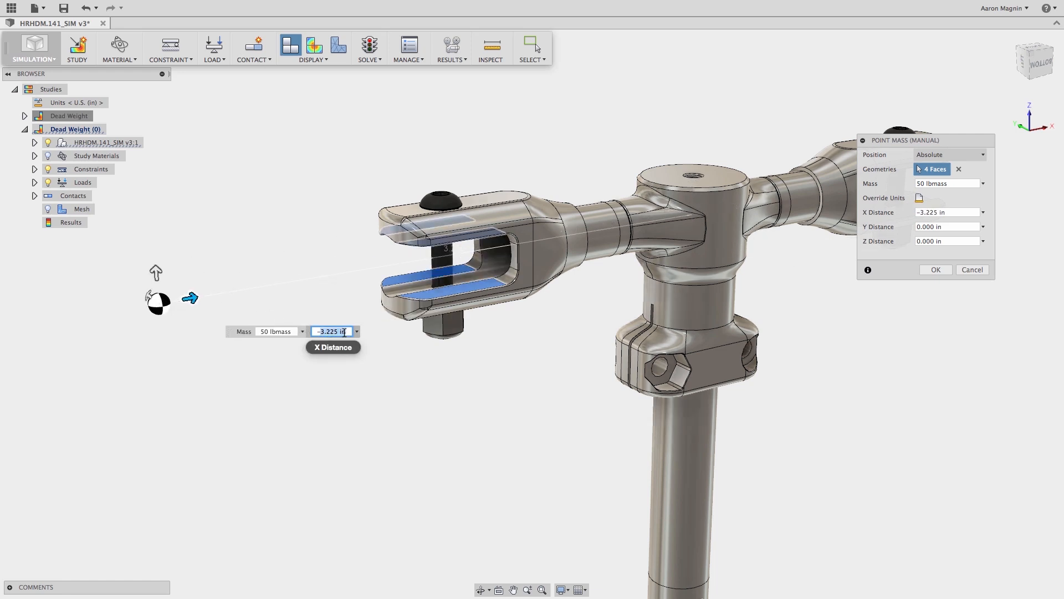
{"action": "type", "text": "-40"}
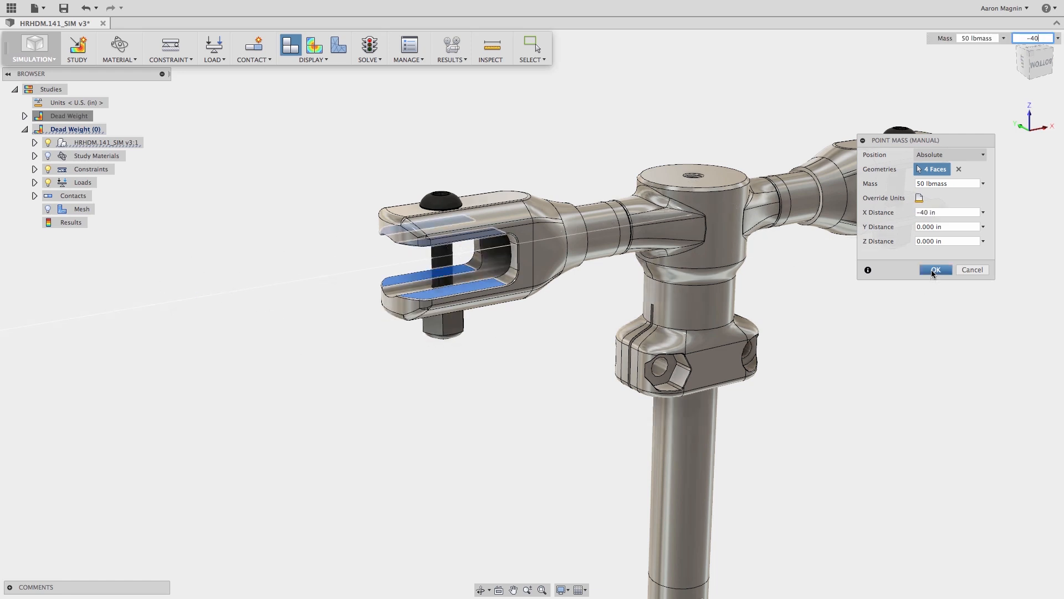
{"action": "left_click", "coordinate": [935, 270]}
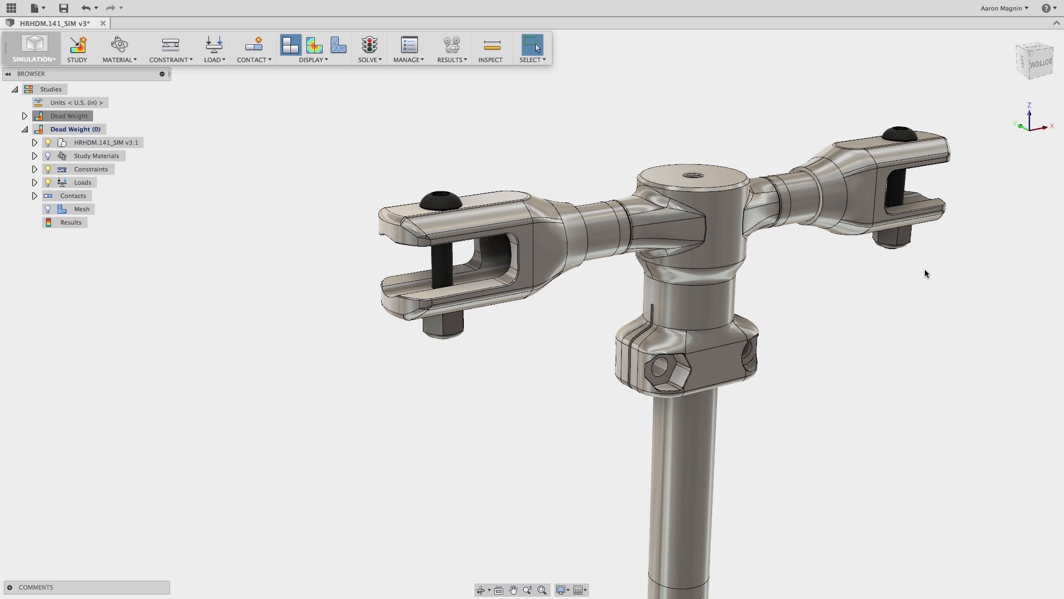
Step: Solve the Dead Weight study and lower the displacement threshold to about 2.634E-01 in
{"action": "left_click", "coordinate": [213, 48]}
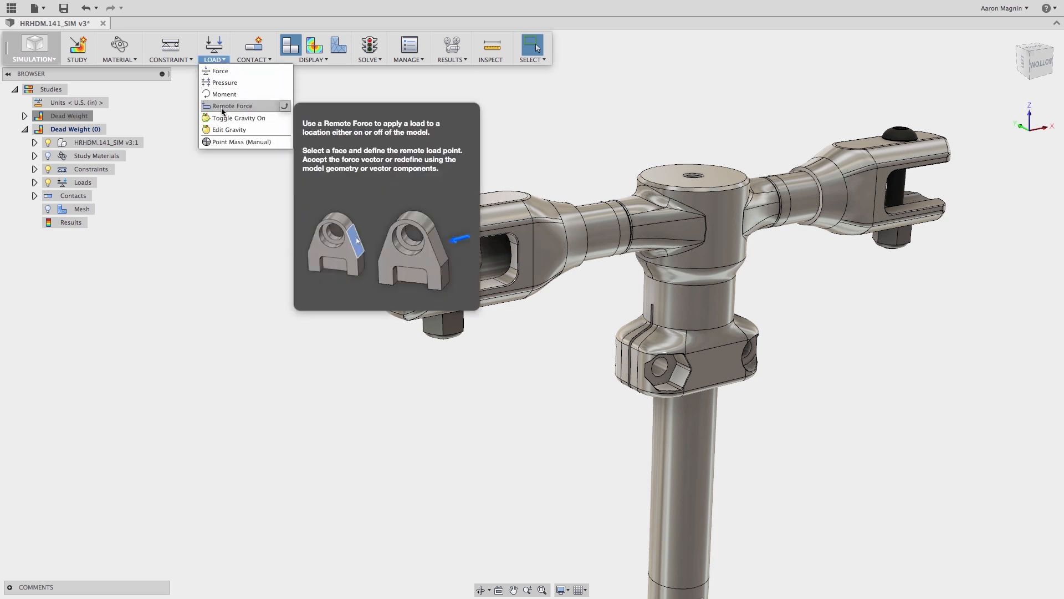
{"action": "mouse_move", "coordinate": [239, 117]}
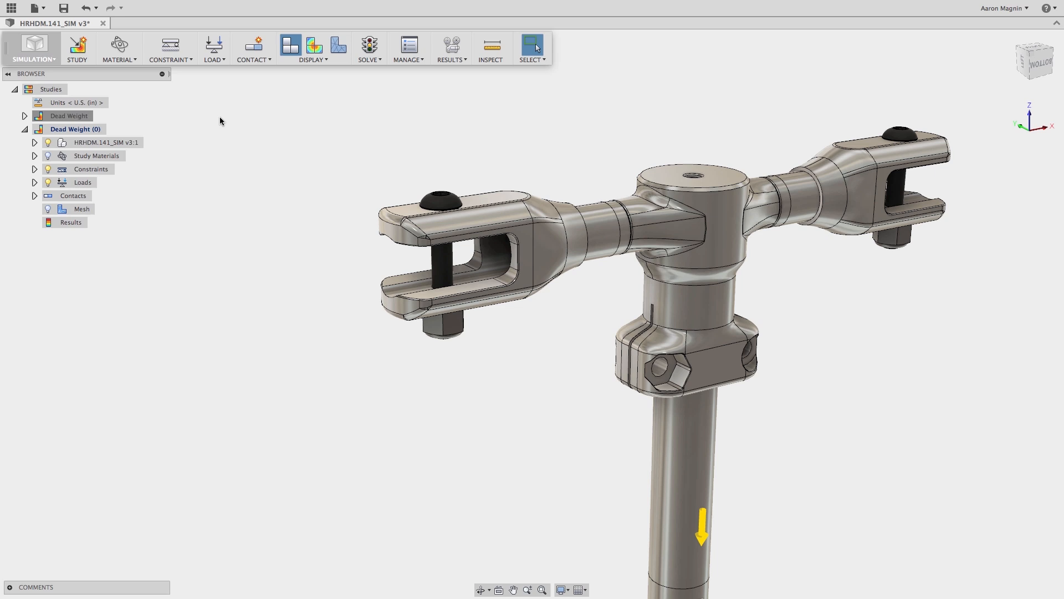
{"action": "mouse_move", "coordinate": [711, 535]}
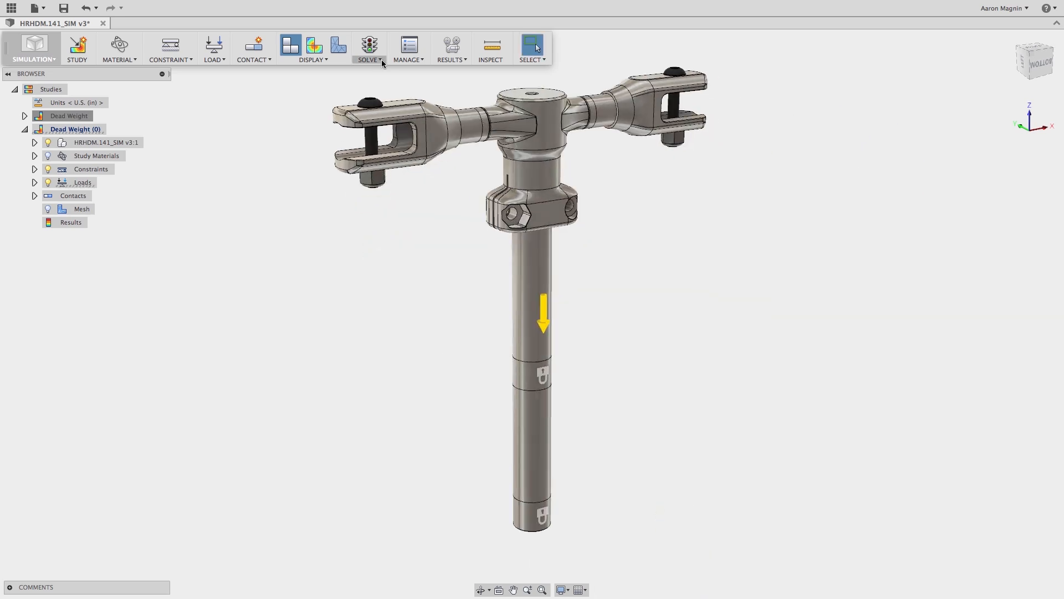
{"action": "left_click", "coordinate": [369, 48]}
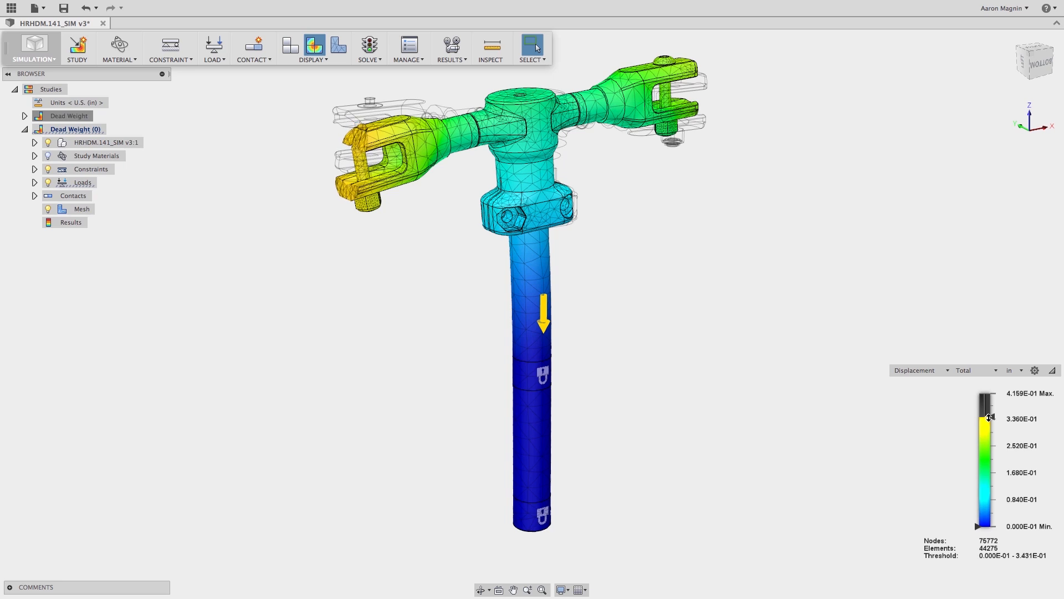
{"action": "left_click_drag", "start_coordinate": [988, 417], "coordinate": [986, 432]}
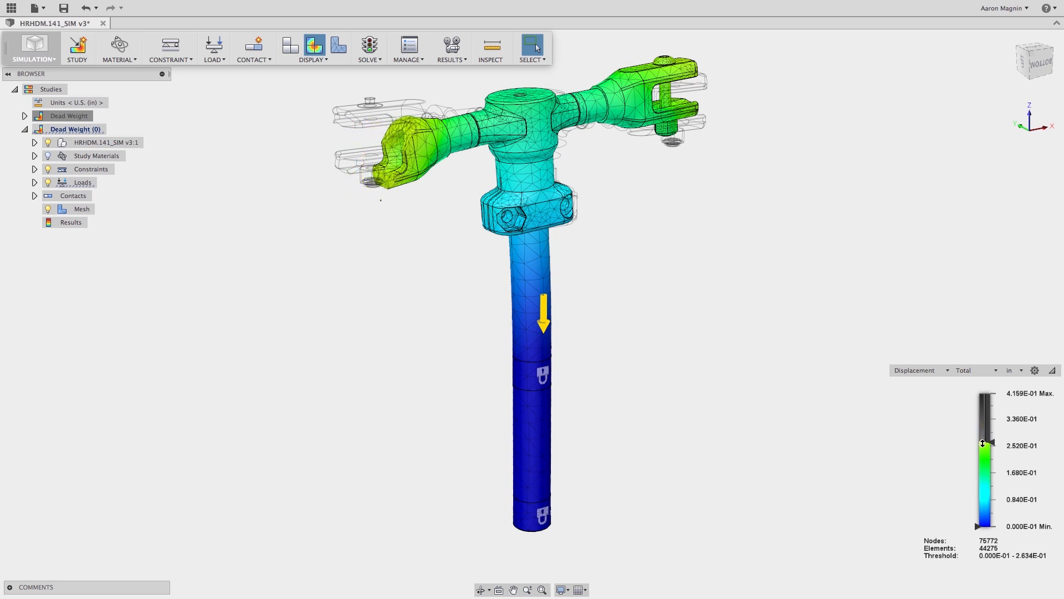
{"action": "left_click_drag", "start_coordinate": [982, 443], "coordinate": [982, 453]}
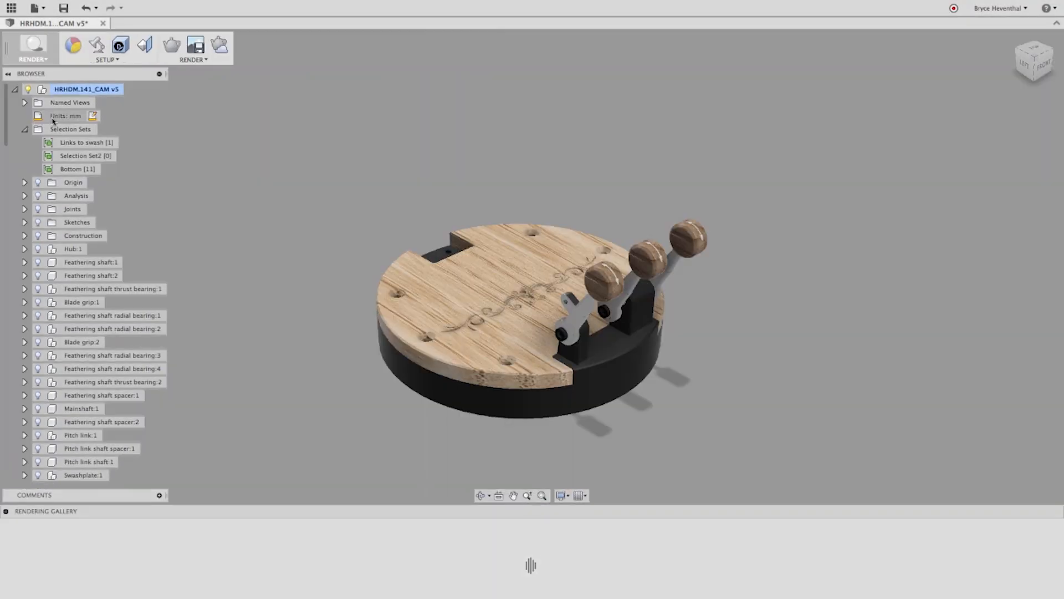
Step: Apply 3D Cherry - Unfinished to the wooden top, thinning the rings and setting Ring Bump 0
{"action": "left_click", "coordinate": [73, 46]}
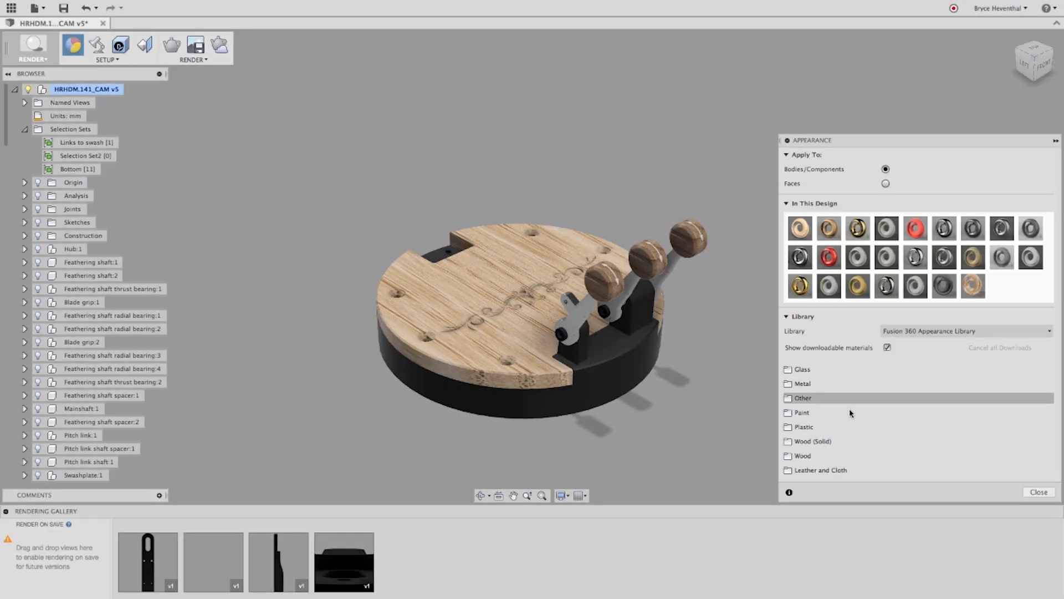
{"action": "left_click", "coordinate": [812, 389]}
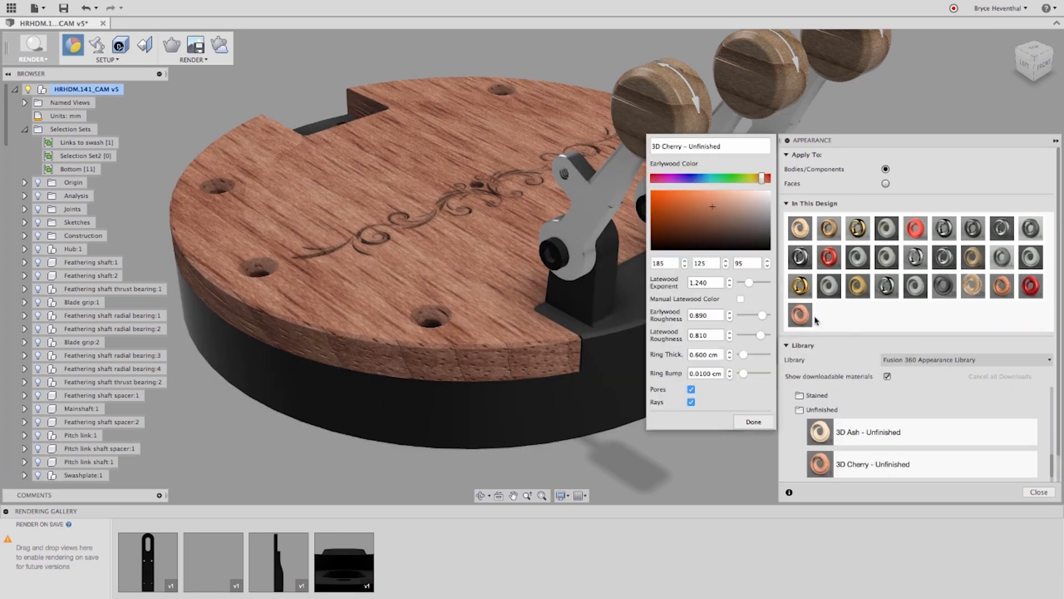
{"action": "left_click_drag", "start_coordinate": [746, 354], "coordinate": [743, 354]}
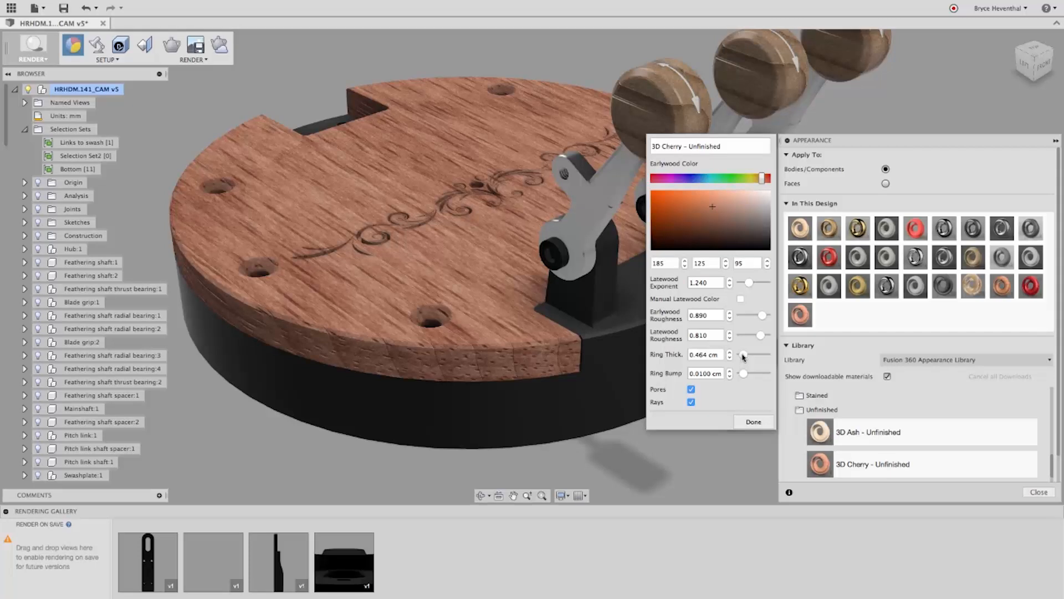
{"action": "left_click", "coordinate": [730, 375]}
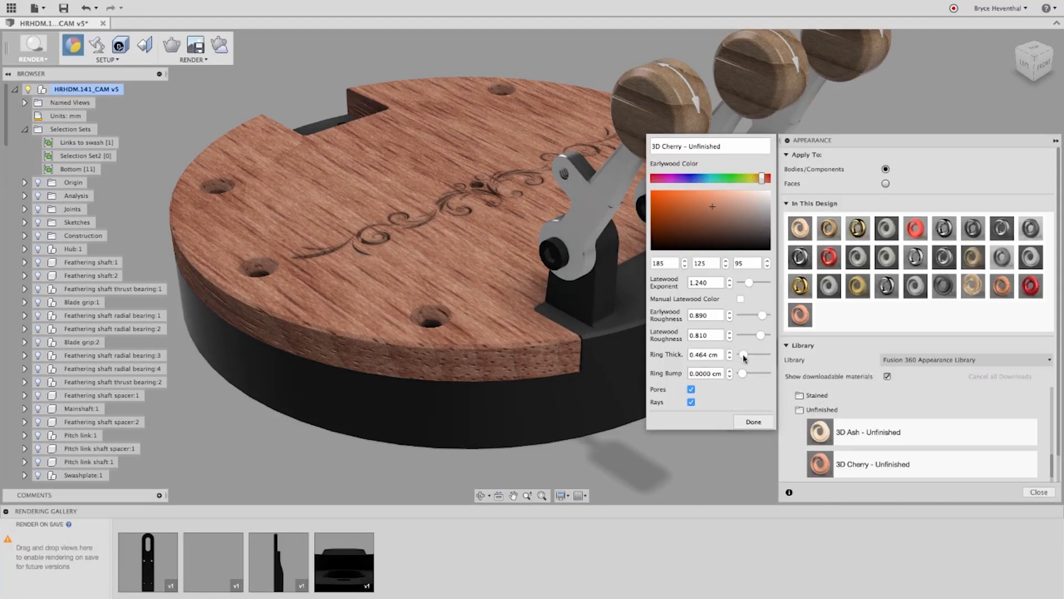
{"action": "left_click_drag", "start_coordinate": [768, 315], "coordinate": [759, 315]}
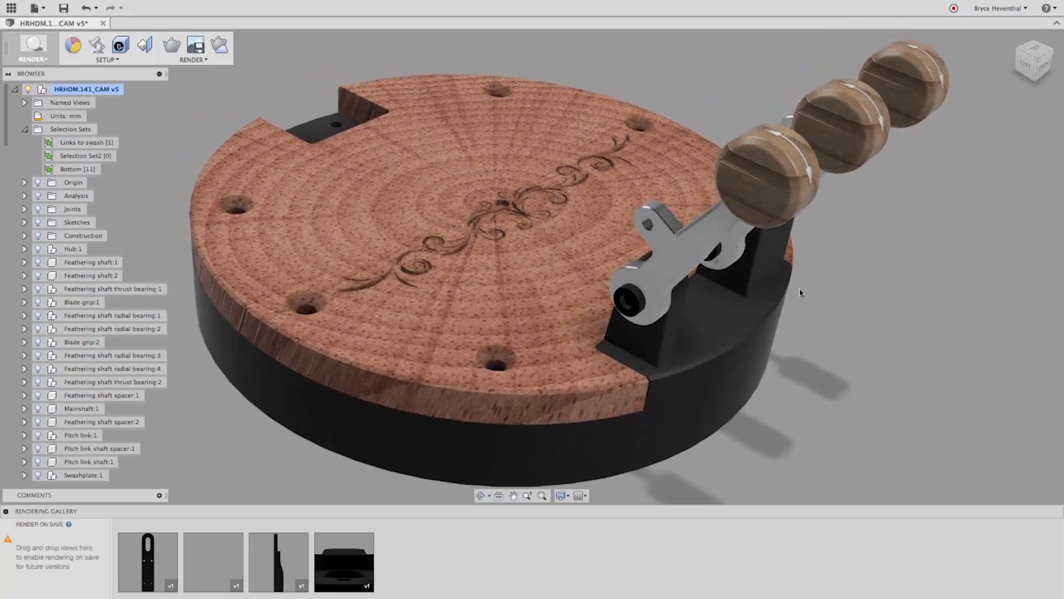
{"action": "left_click", "coordinate": [171, 45]}
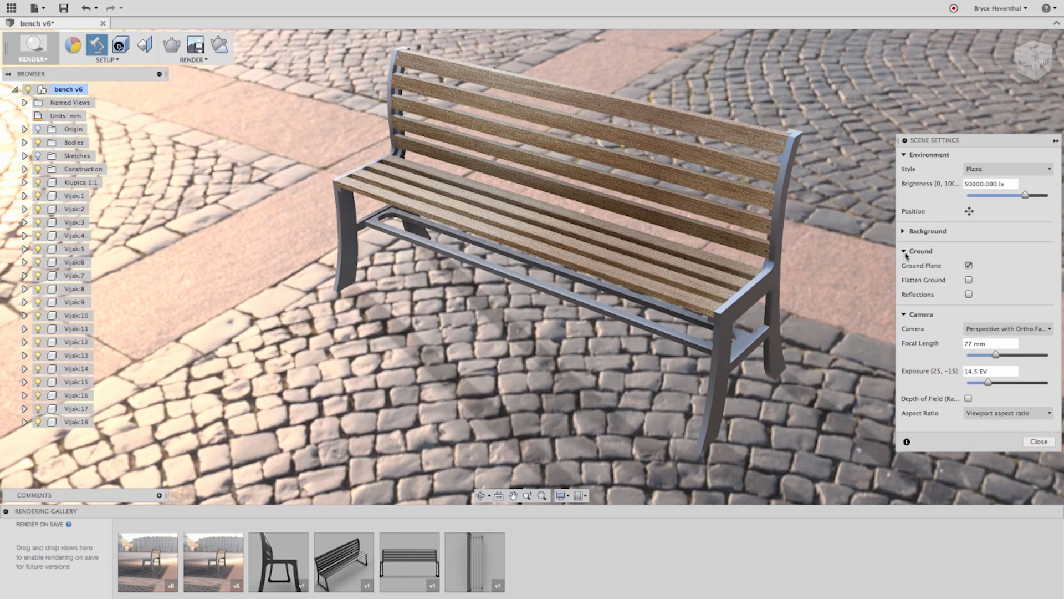
Step: Flatten the Plaza ground, rotate the environment, and shrink ground scale to about 0.47
{"action": "left_click", "coordinate": [968, 279]}
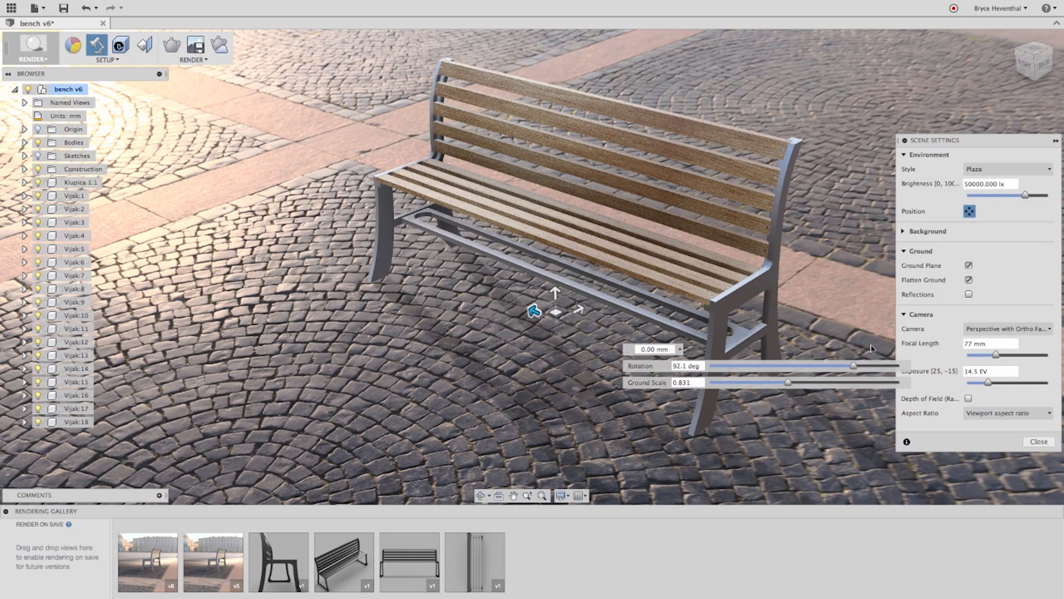
{"action": "left_click_drag", "start_coordinate": [854, 365], "coordinate": [830, 366]}
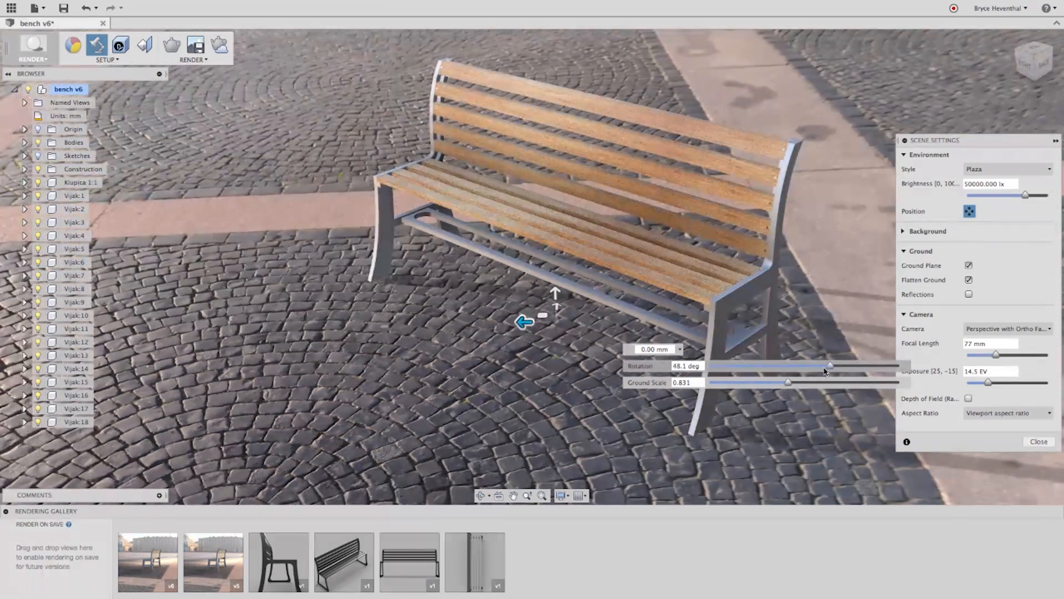
{"action": "left_click_drag", "start_coordinate": [831, 365], "coordinate": [852, 367]}
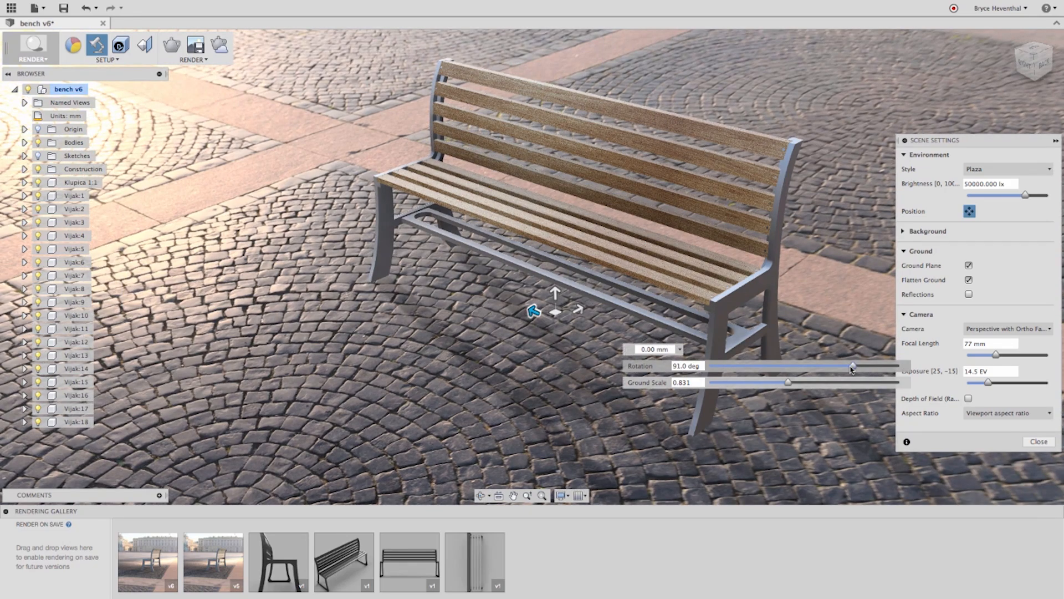
{"action": "left_click_drag", "start_coordinate": [787, 382], "coordinate": [797, 382]}
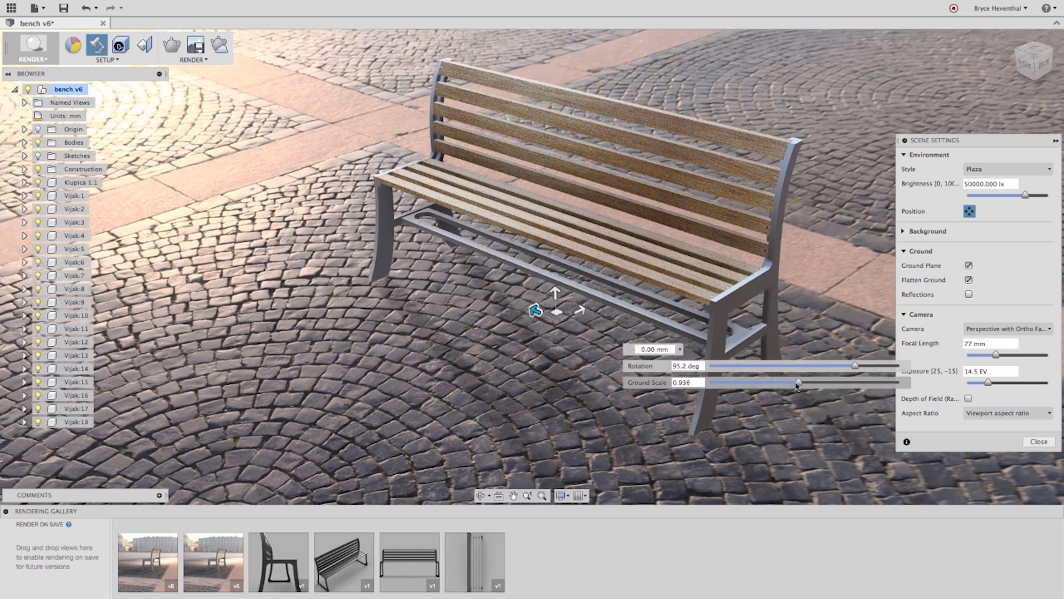
{"action": "left_click_drag", "start_coordinate": [799, 382], "coordinate": [753, 382]}
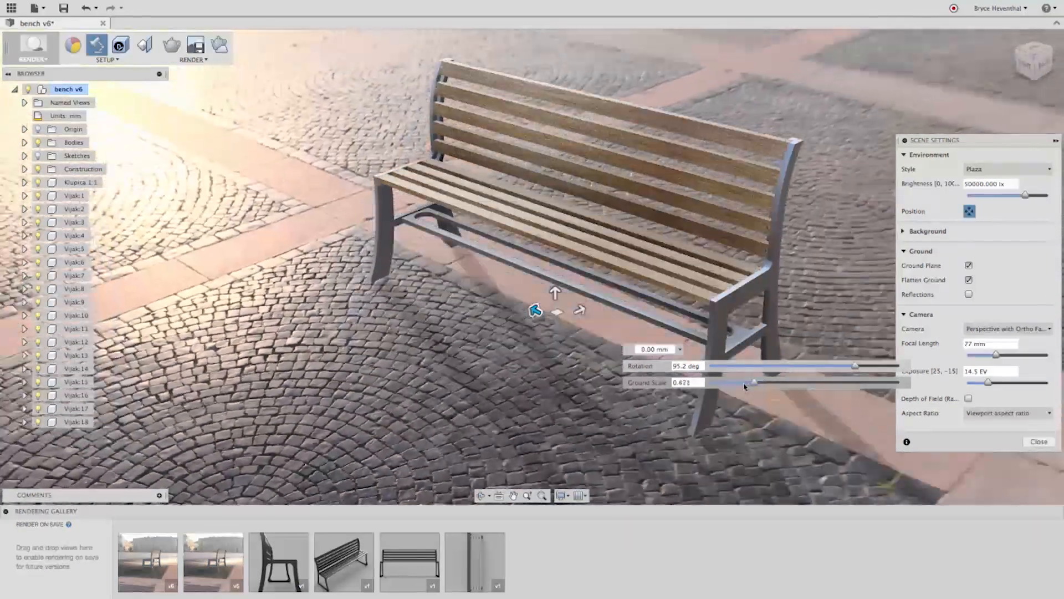
{"action": "left_click", "coordinate": [1038, 441]}
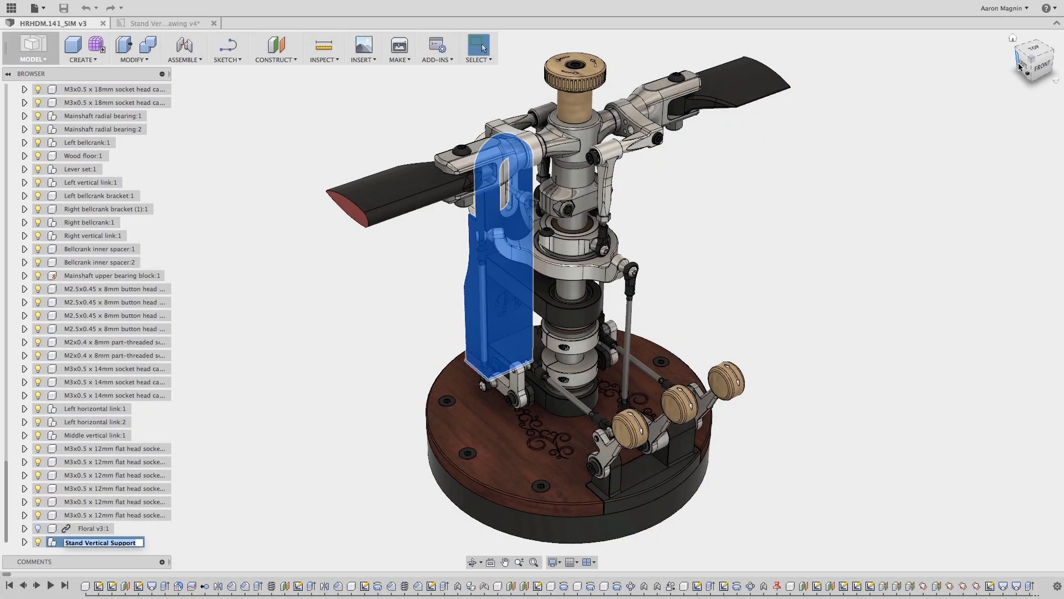
Step: Set the assembly to Left view and switch to the Stand Vertical Support drawing tab
{"action": "left_click", "coordinate": [1045, 64]}
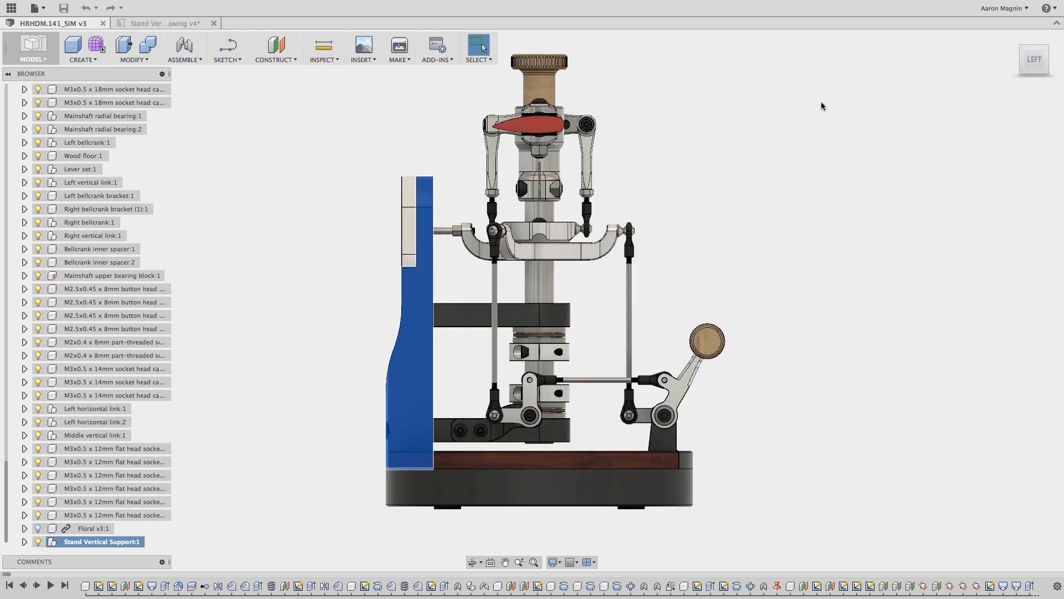
{"action": "left_click", "coordinate": [163, 22]}
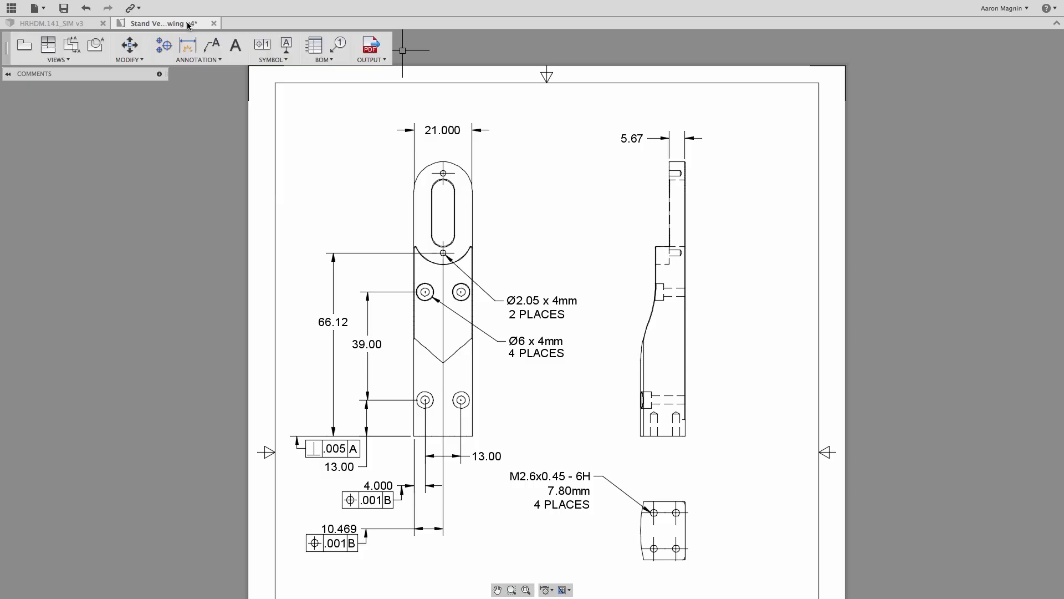
{"action": "left_click", "coordinate": [1004, 7]}
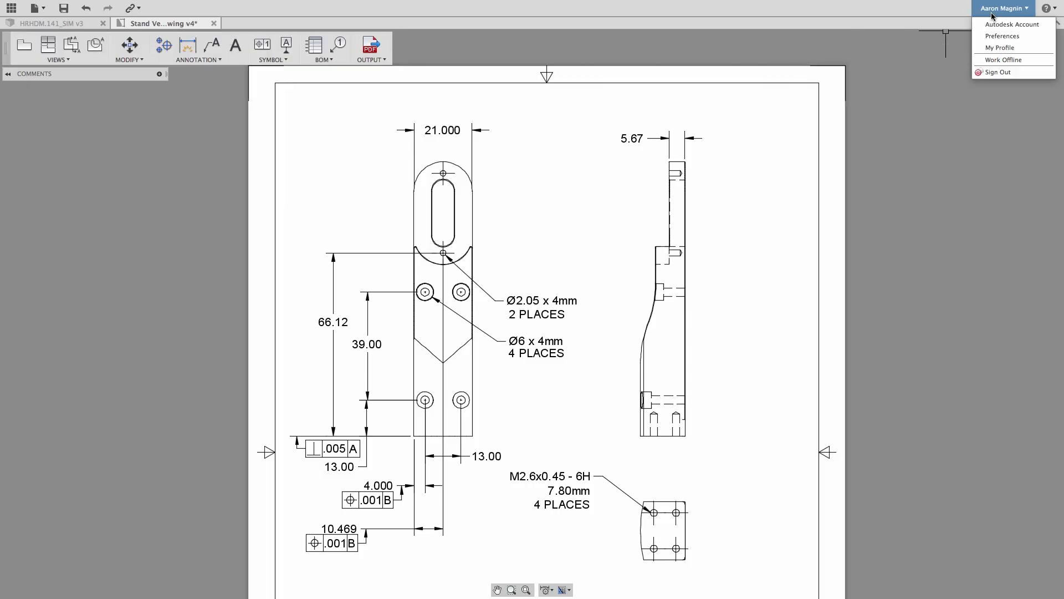
Step: Enable Hide trailing zeroes in the Unit and Value Display preferences and apply it
{"action": "left_click", "coordinate": [1002, 36]}
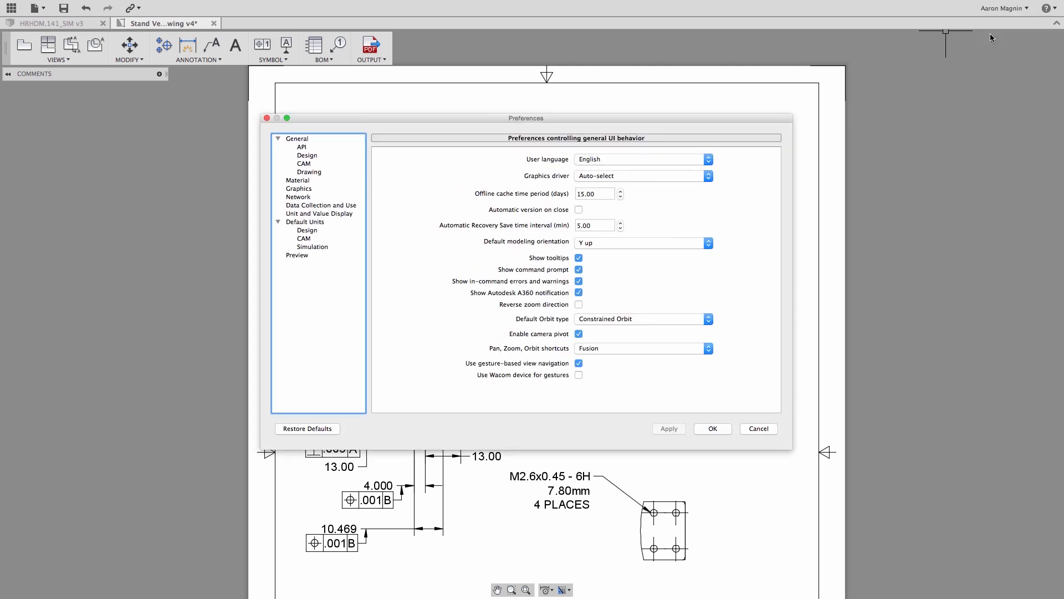
{"action": "mouse_move", "coordinate": [329, 194]}
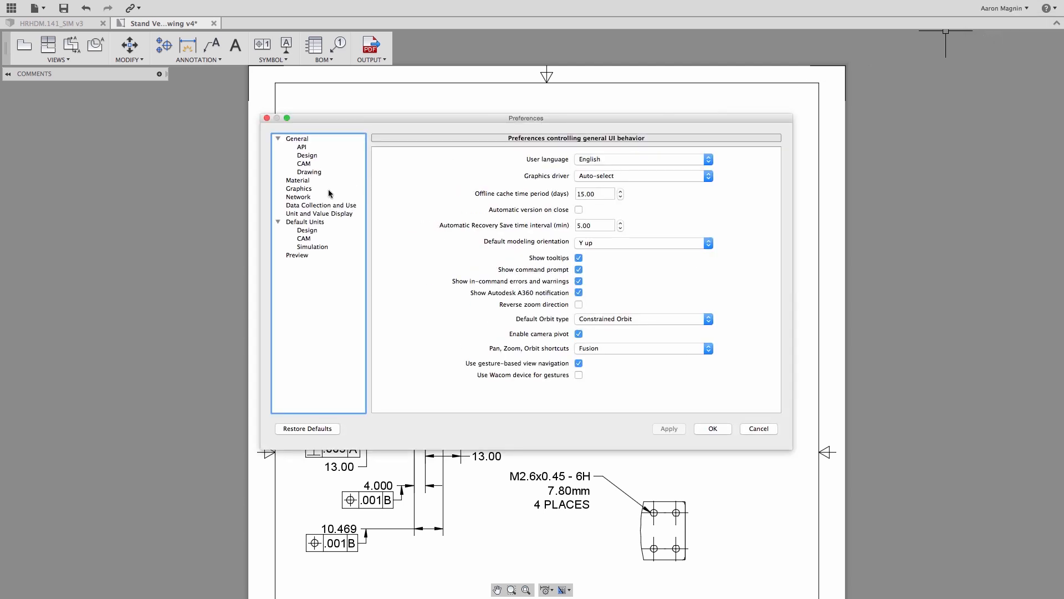
{"action": "left_click", "coordinate": [319, 213]}
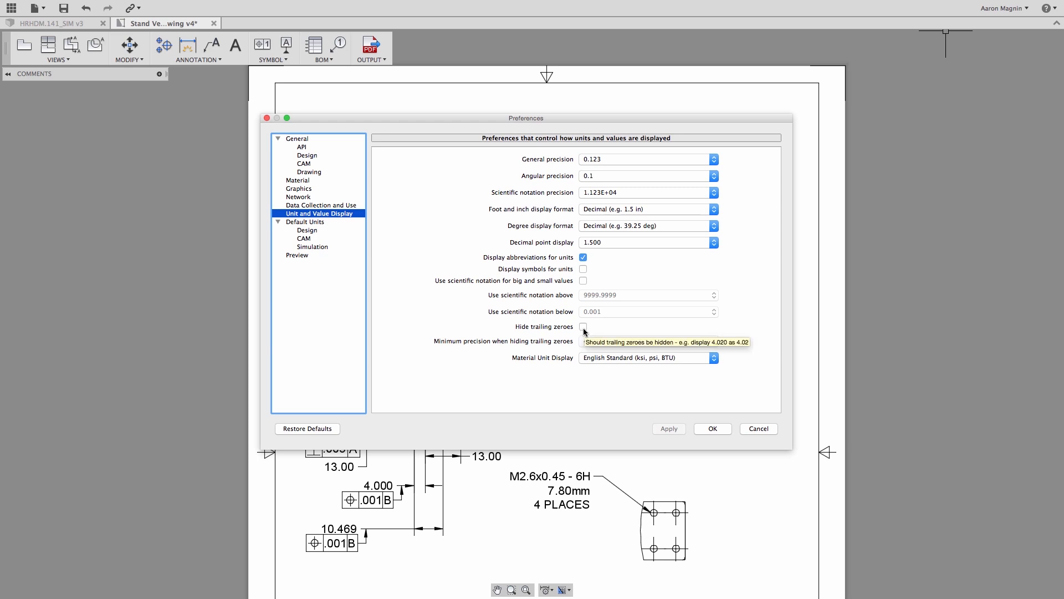
{"action": "left_click", "coordinate": [582, 326]}
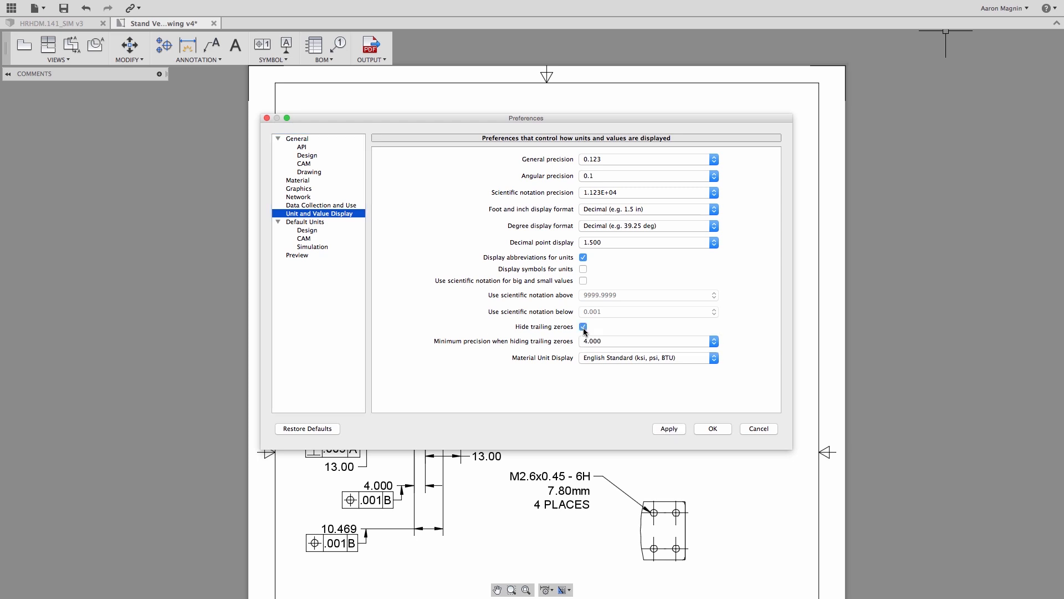
{"action": "left_click", "coordinate": [669, 428]}
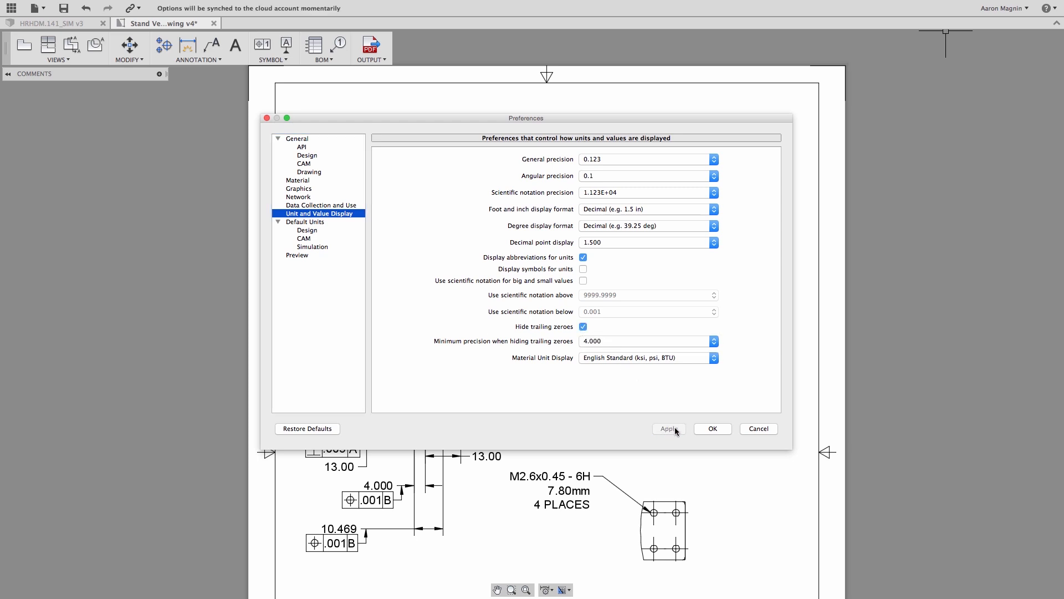
{"action": "left_click", "coordinate": [712, 428]}
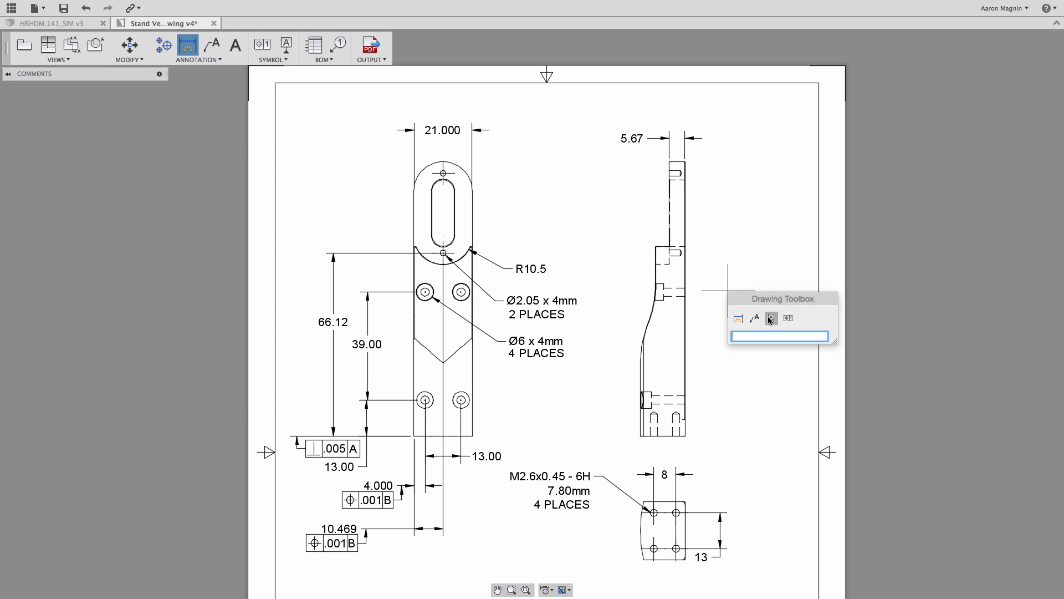
Step: Attach datum A to the side view and add a .005 perpendicularity feature control frame
{"action": "left_click", "coordinate": [286, 44]}
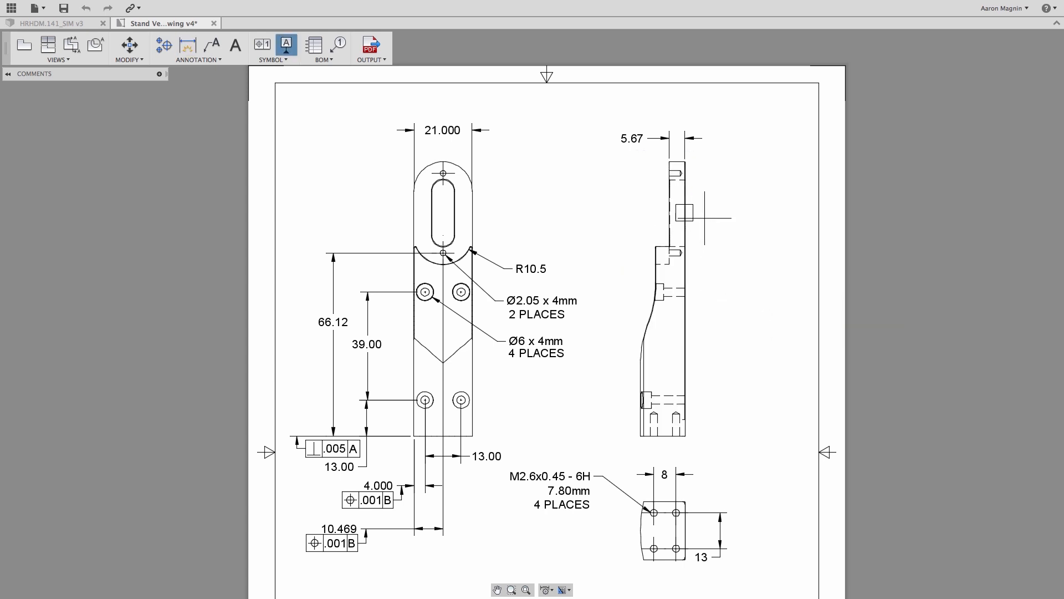
{"action": "left_click", "coordinate": [687, 210]}
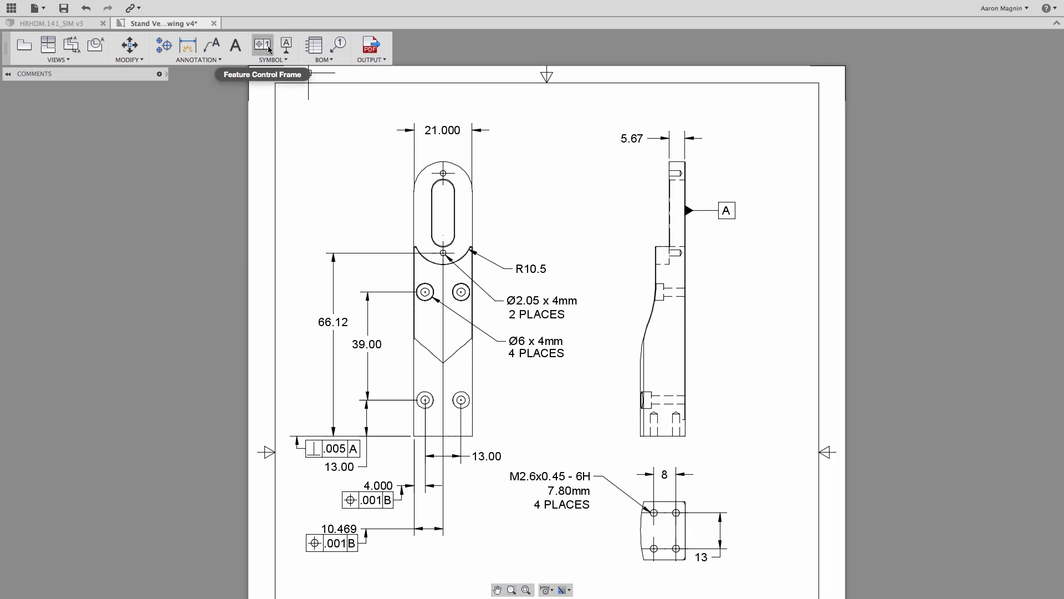
{"action": "left_click", "coordinate": [261, 45]}
{"action": "type", "text": ".005"}
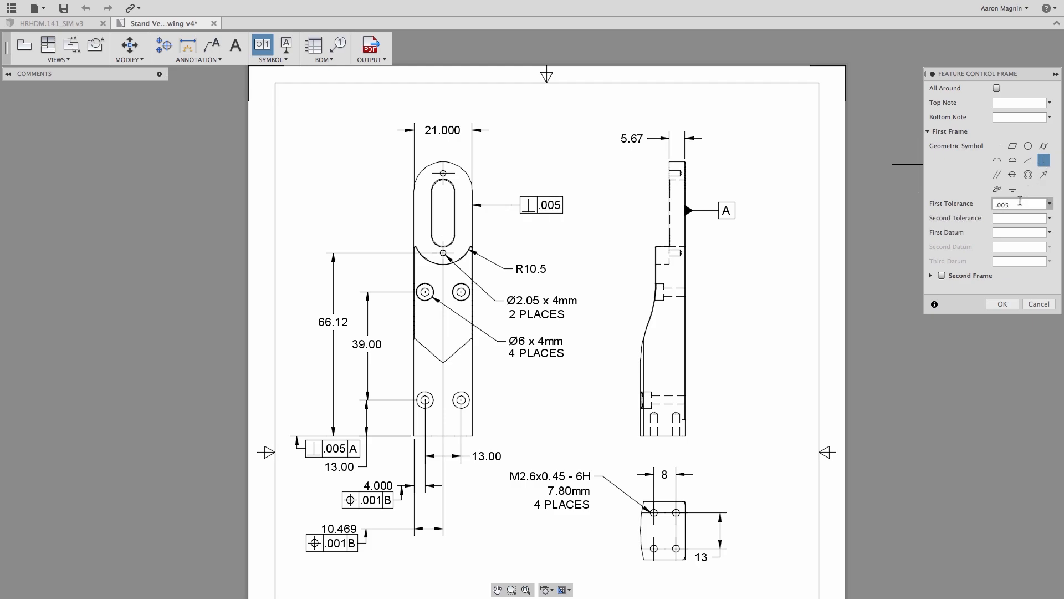
{"action": "left_click", "coordinate": [51, 22]}
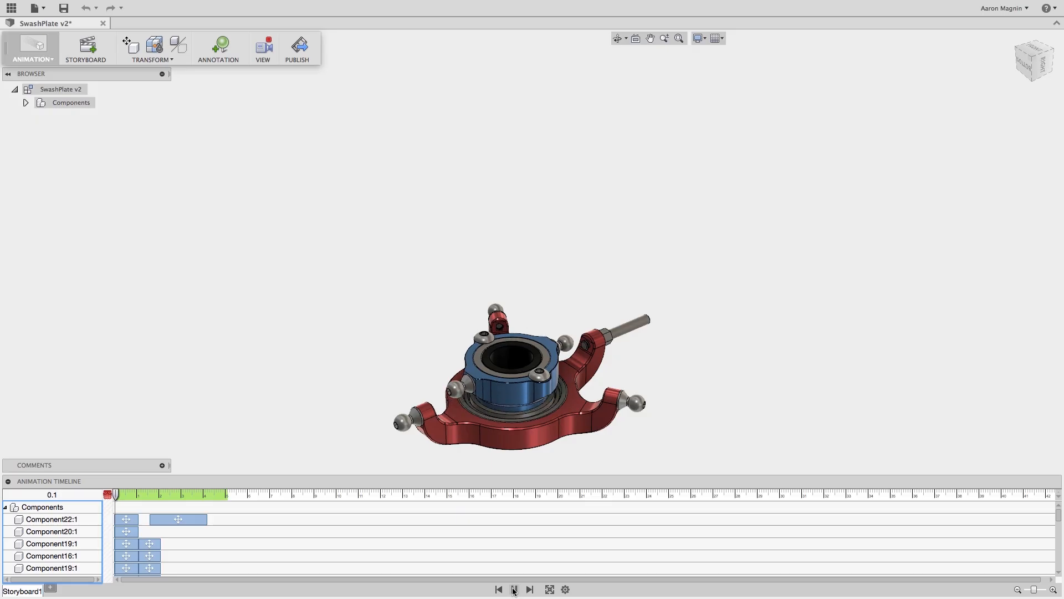
Step: Play the SwashPlate exploded storyboard and create a new drawing from the animation
{"action": "left_click", "coordinate": [514, 589]}
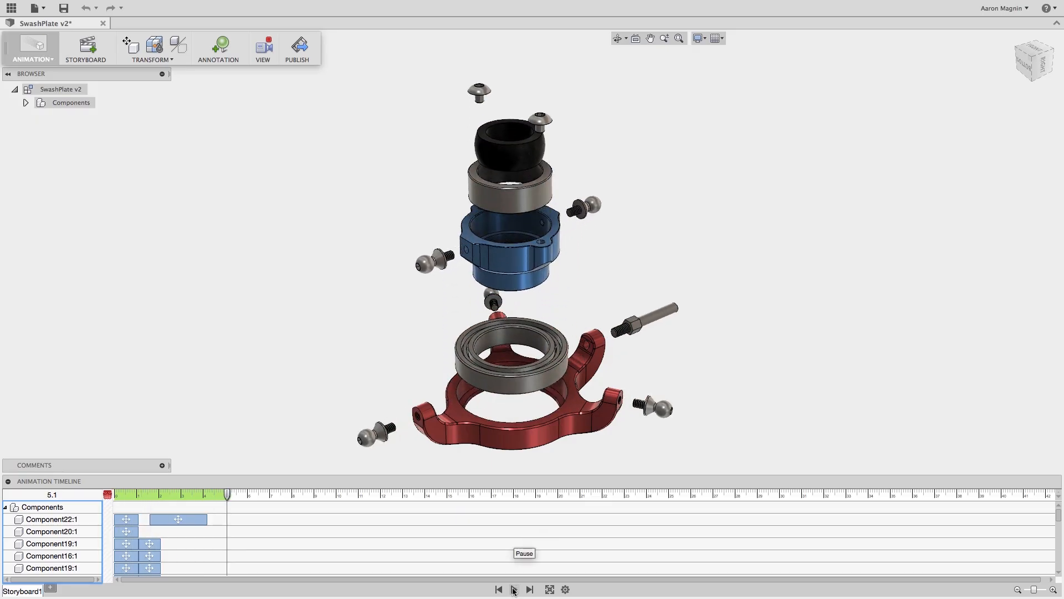
{"action": "left_click", "coordinate": [34, 7]}
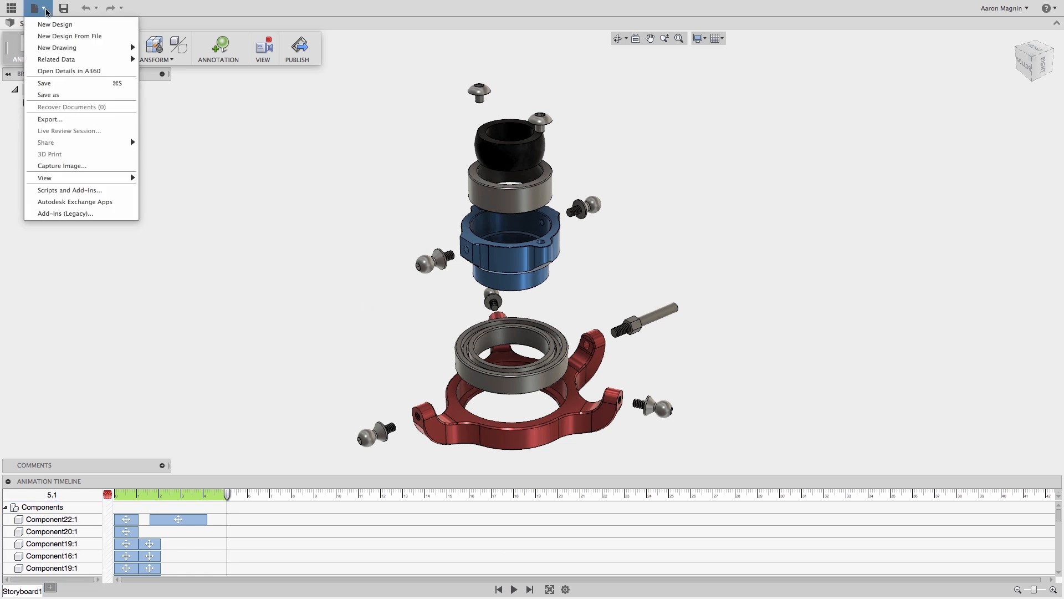
{"action": "mouse_move", "coordinate": [57, 47]}
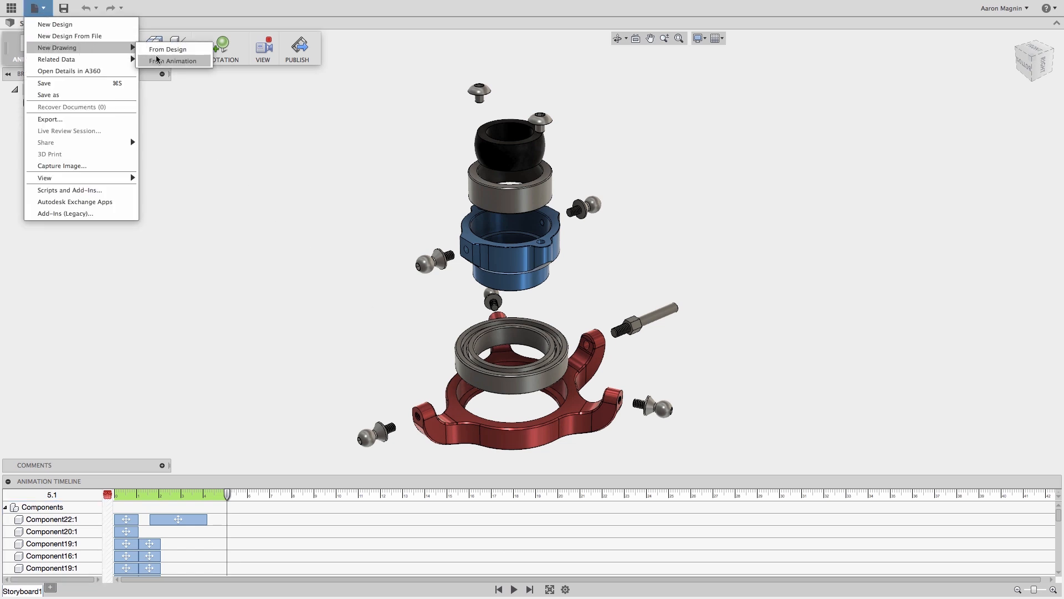
{"action": "left_click", "coordinate": [167, 49]}
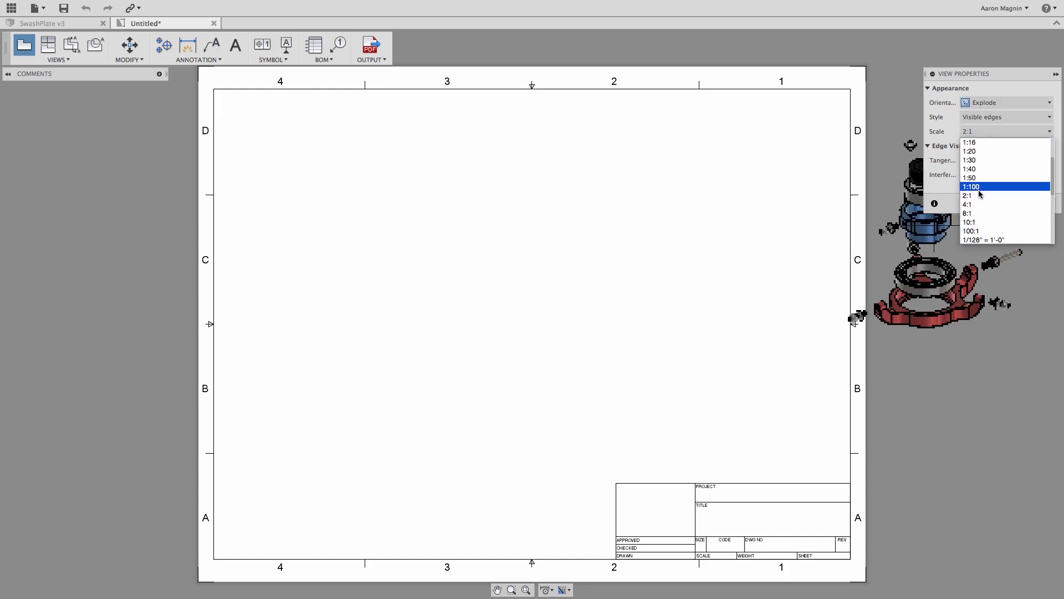
Step: Place the scaled exploded SwashPlate view and set its style to shaded with visible edges
{"action": "left_click", "coordinate": [967, 205]}
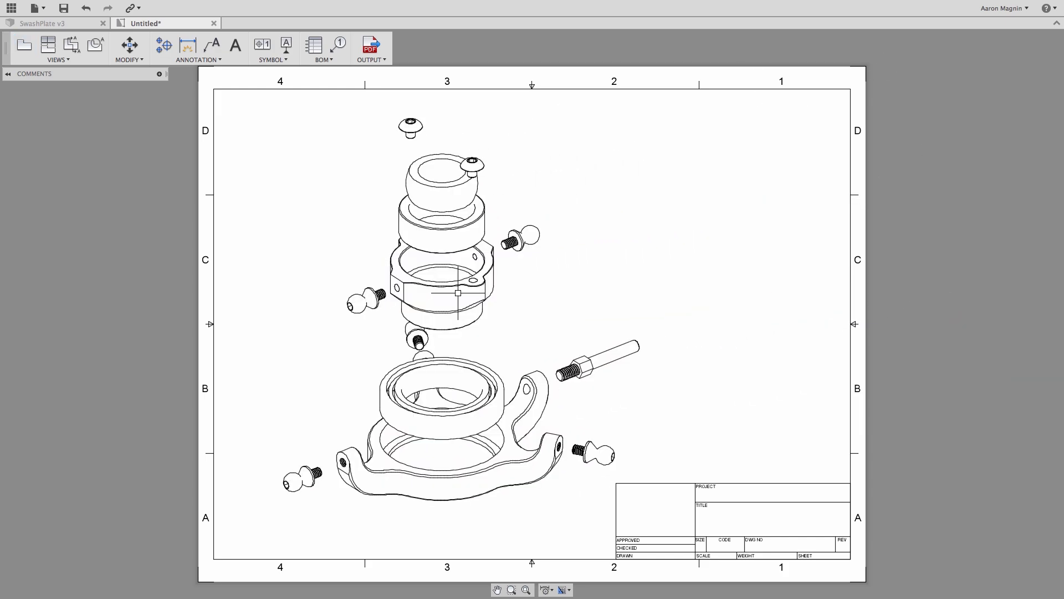
{"action": "left_click", "coordinate": [313, 43]}
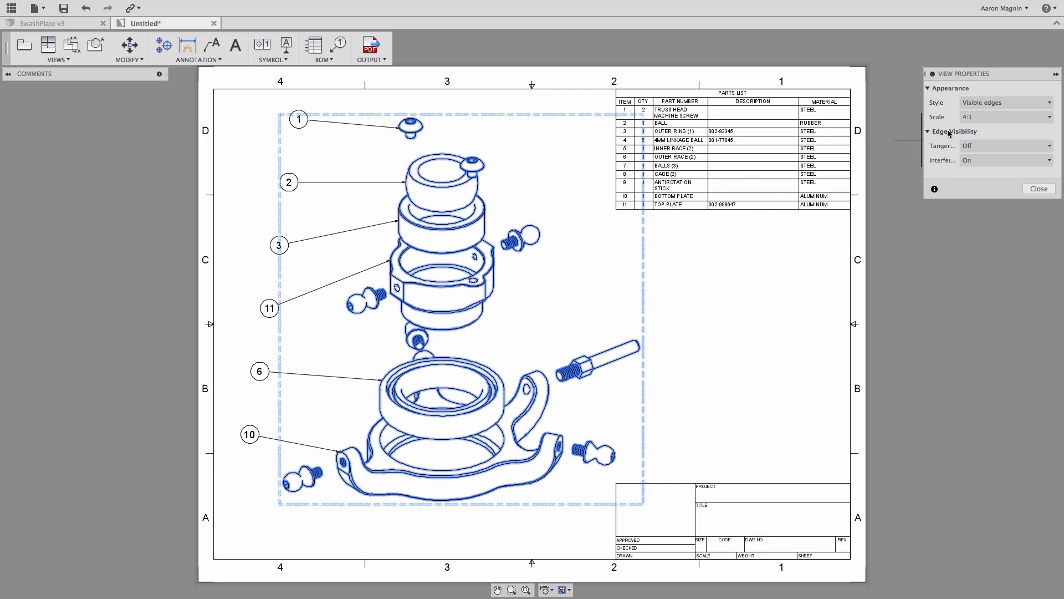
{"action": "left_click", "coordinate": [1004, 103]}
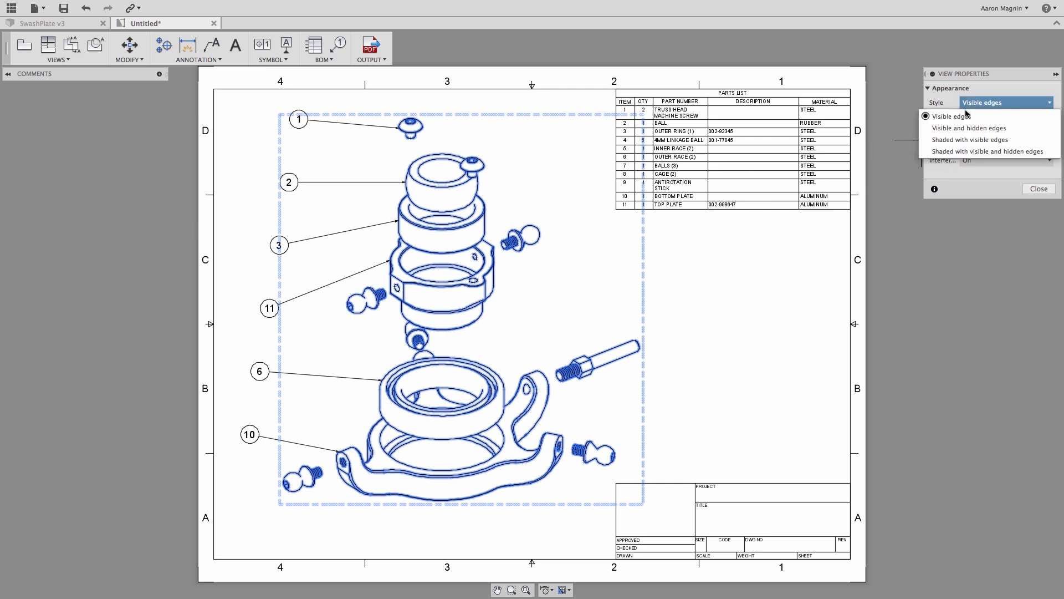
{"action": "left_click", "coordinate": [970, 140]}
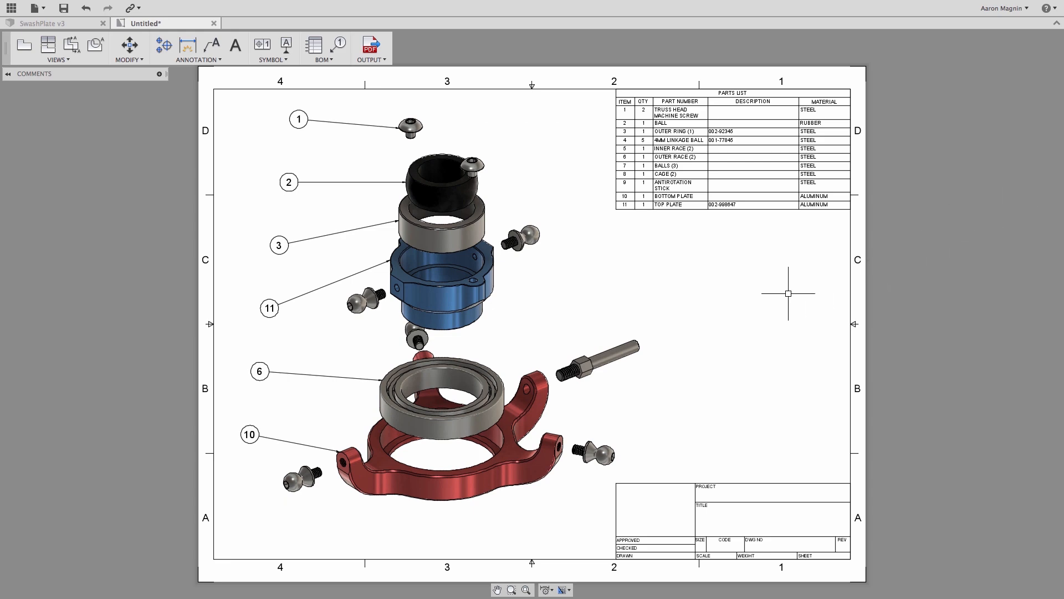
{"action": "mouse_move", "coordinate": [787, 296]}
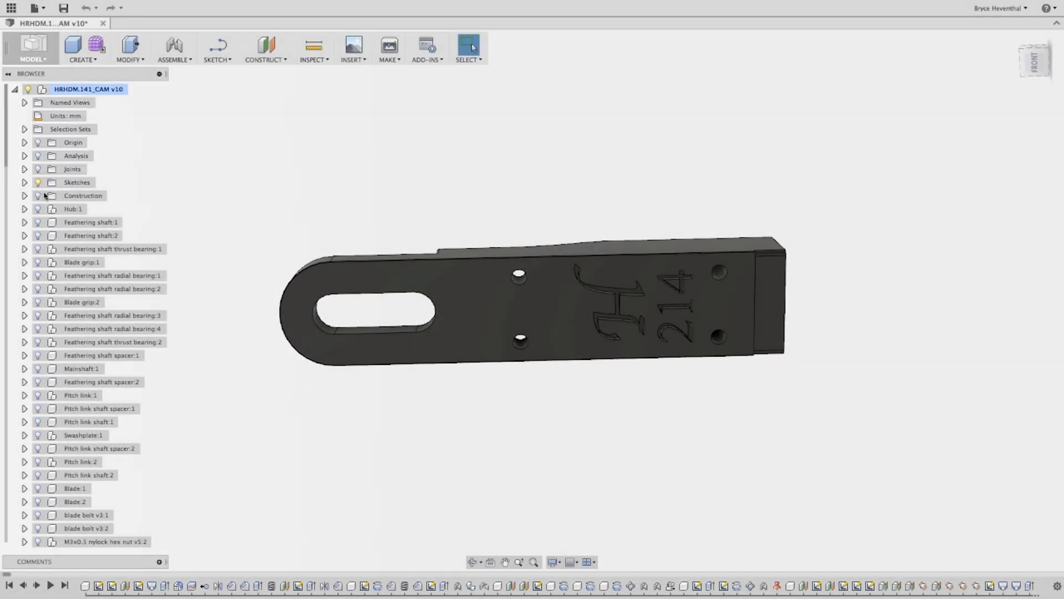
Step: Engrave the arm lettering with the Ø5 mm chamfer mill and simulate it on metal stock
{"action": "left_click", "coordinate": [124, 48]}
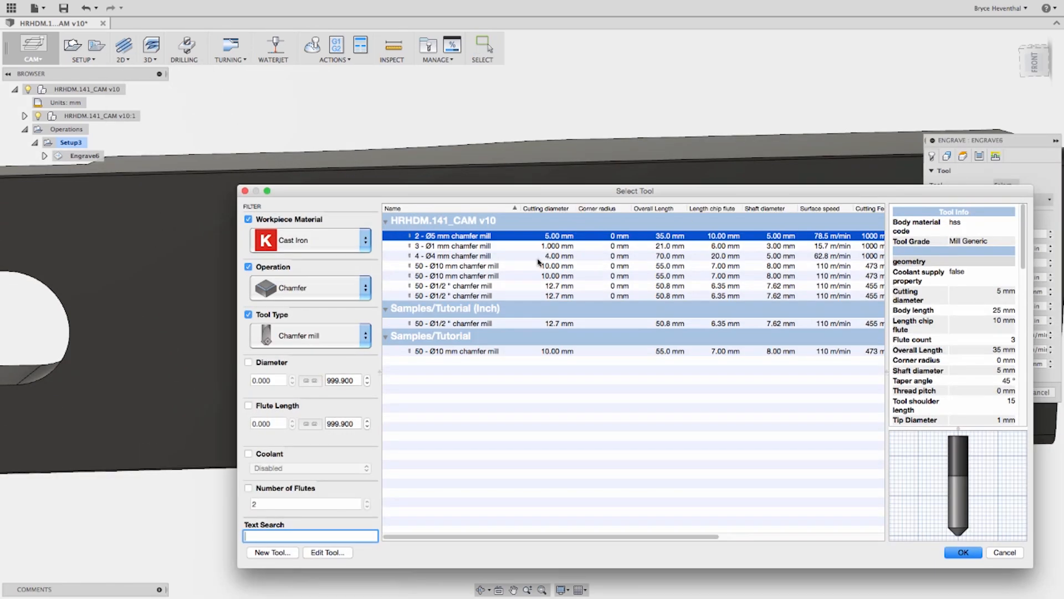
{"action": "left_click", "coordinate": [962, 552]}
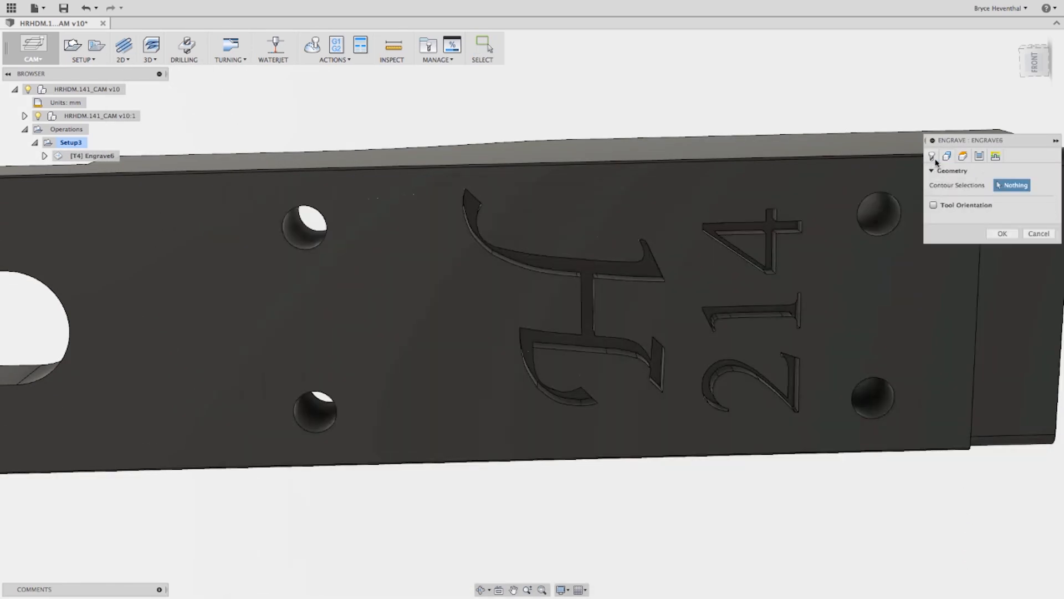
{"action": "left_click", "coordinate": [311, 46]}
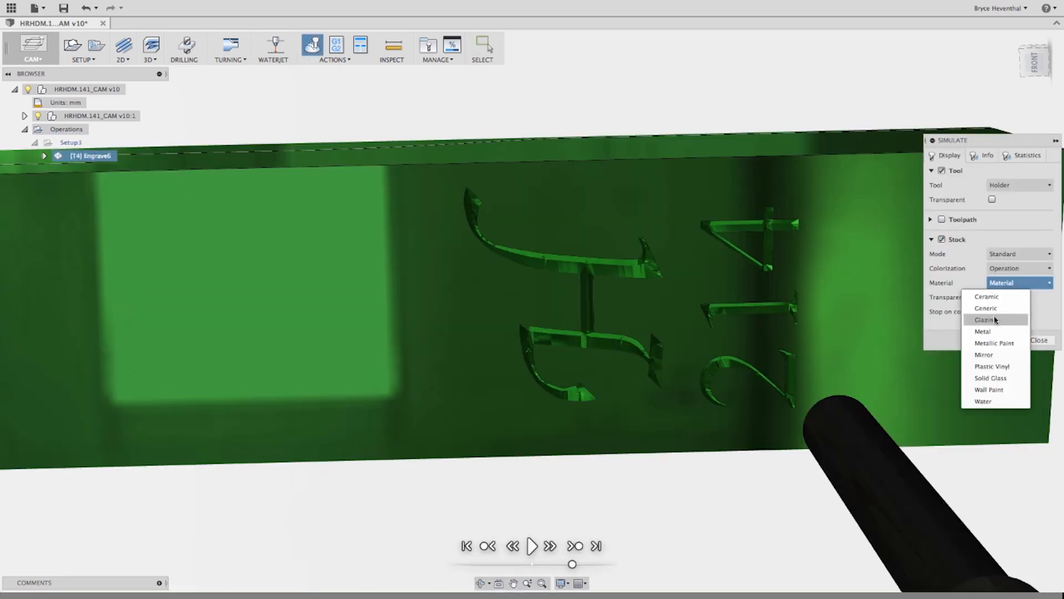
{"action": "left_click", "coordinate": [983, 331]}
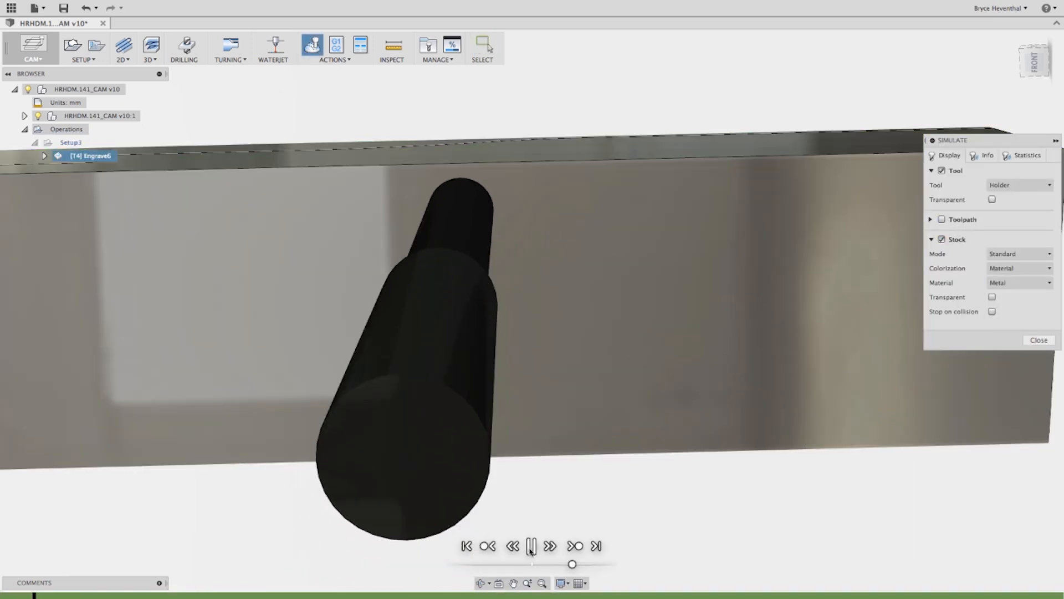
{"action": "left_click", "coordinate": [531, 545]}
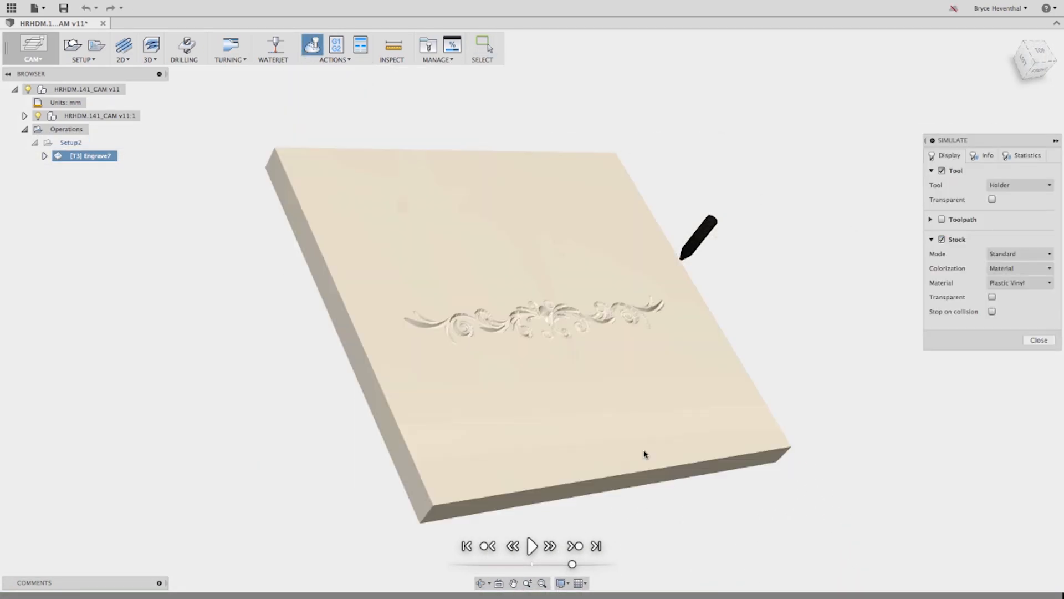
Step: Play the ornamental engraving simulation on the plastic vinyl plate
{"action": "left_click", "coordinate": [532, 545]}
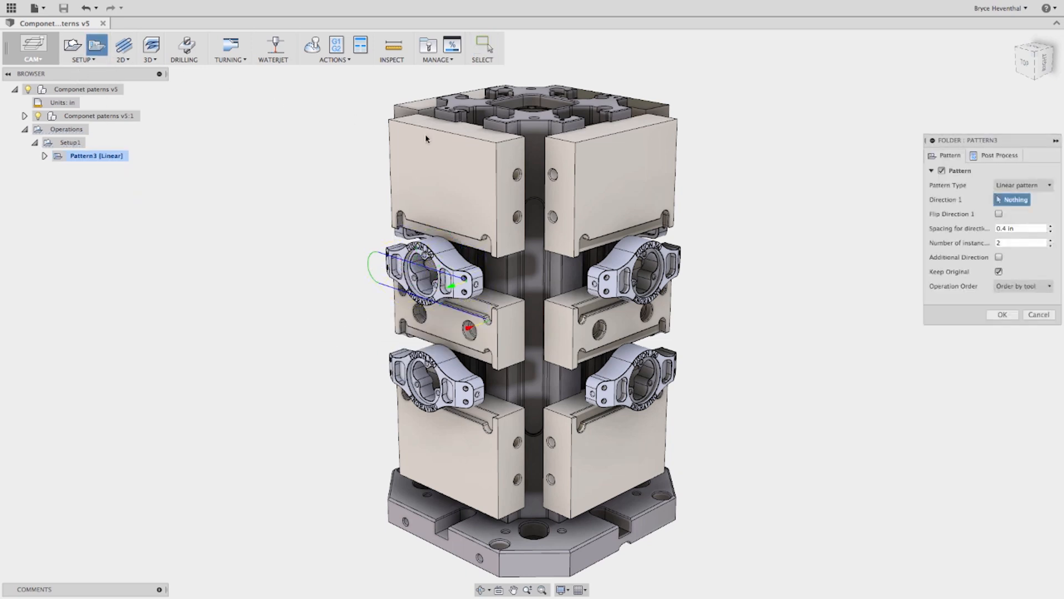
Step: Change Pattern3's type to Component pattern so the toolpath repeats on all four parts
{"action": "left_click", "coordinate": [1022, 185]}
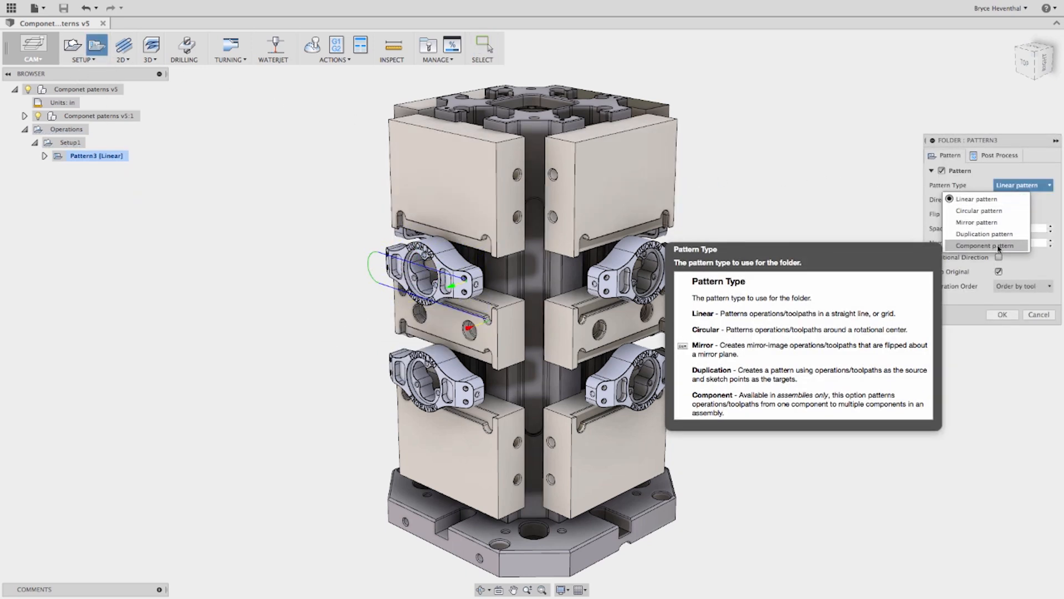
{"action": "left_click", "coordinate": [983, 245]}
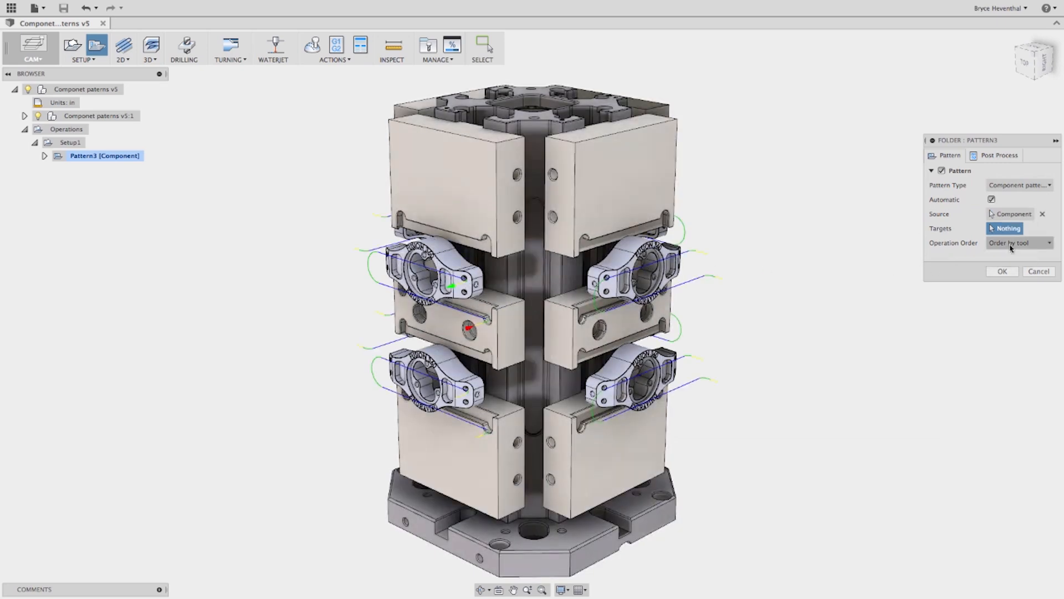
{"action": "left_click", "coordinate": [312, 43]}
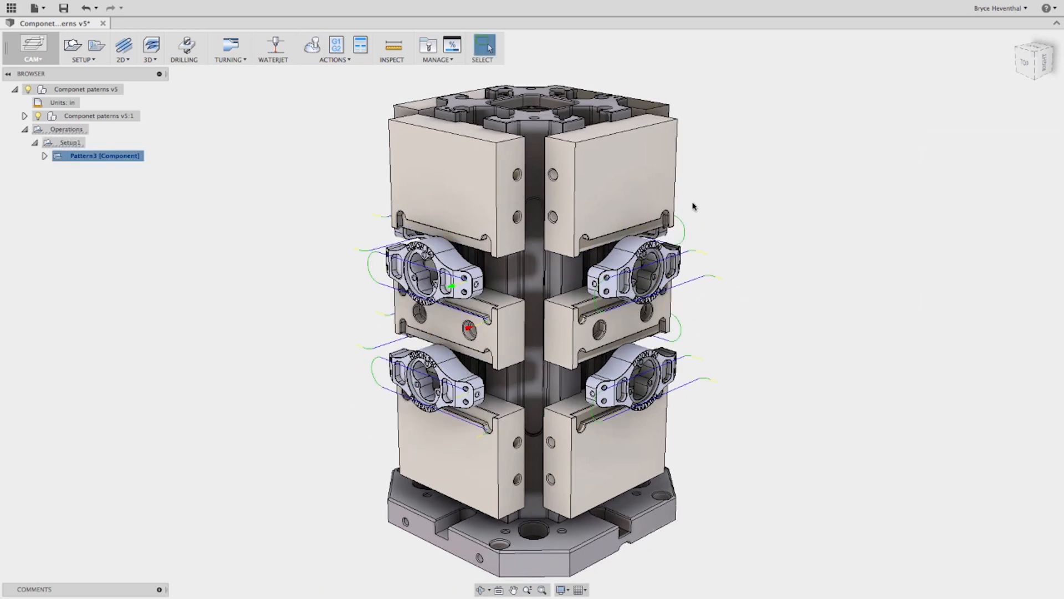
{"action": "left_click", "coordinate": [1018, 242]}
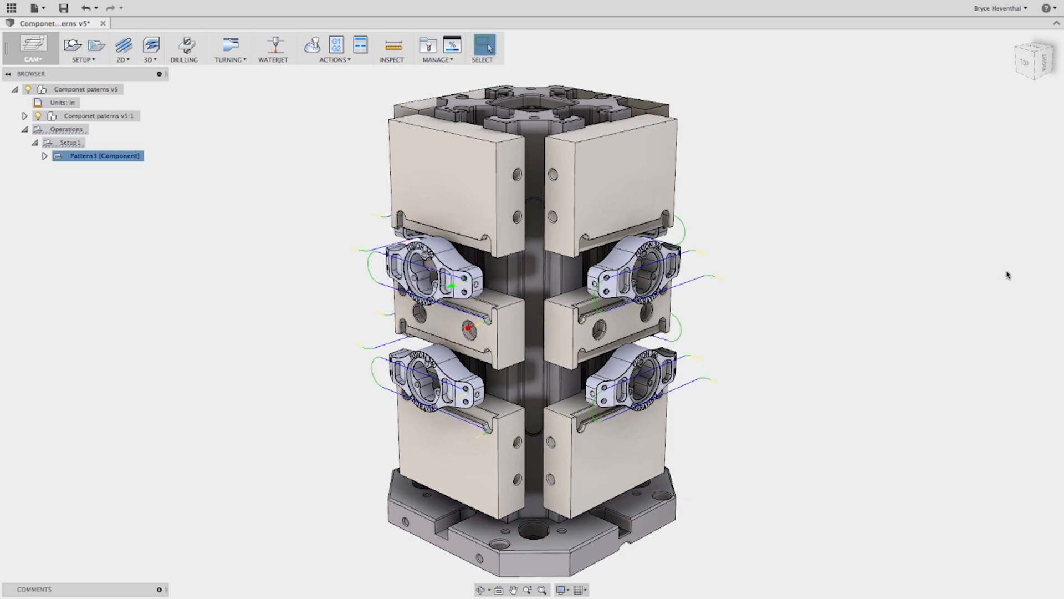
{"action": "left_click", "coordinate": [311, 44]}
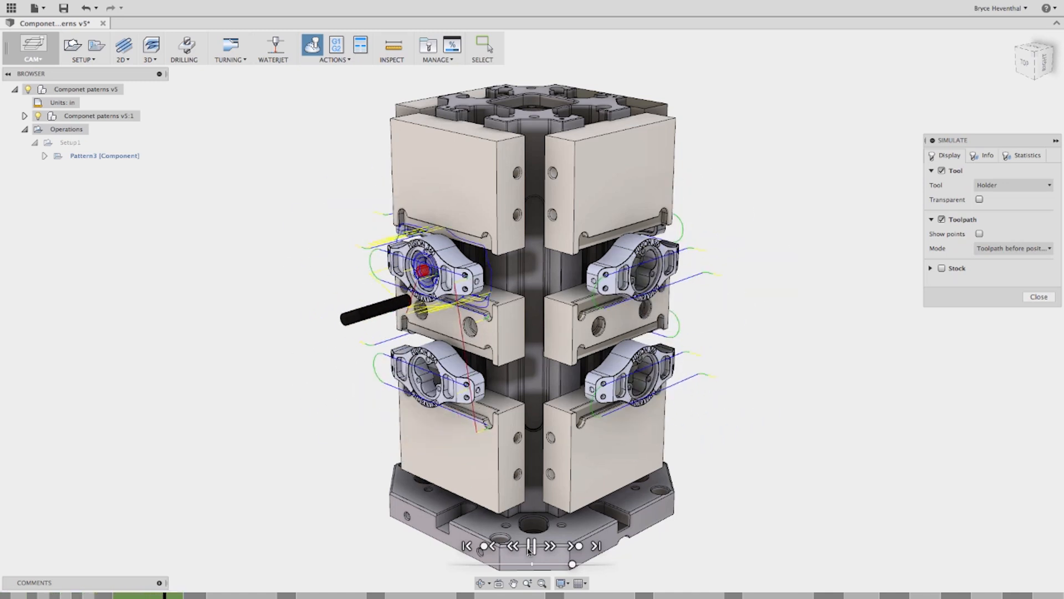
Step: Play the Pattern3 simulation cutting across the clamped fixture parts
{"action": "left_click", "coordinate": [532, 545]}
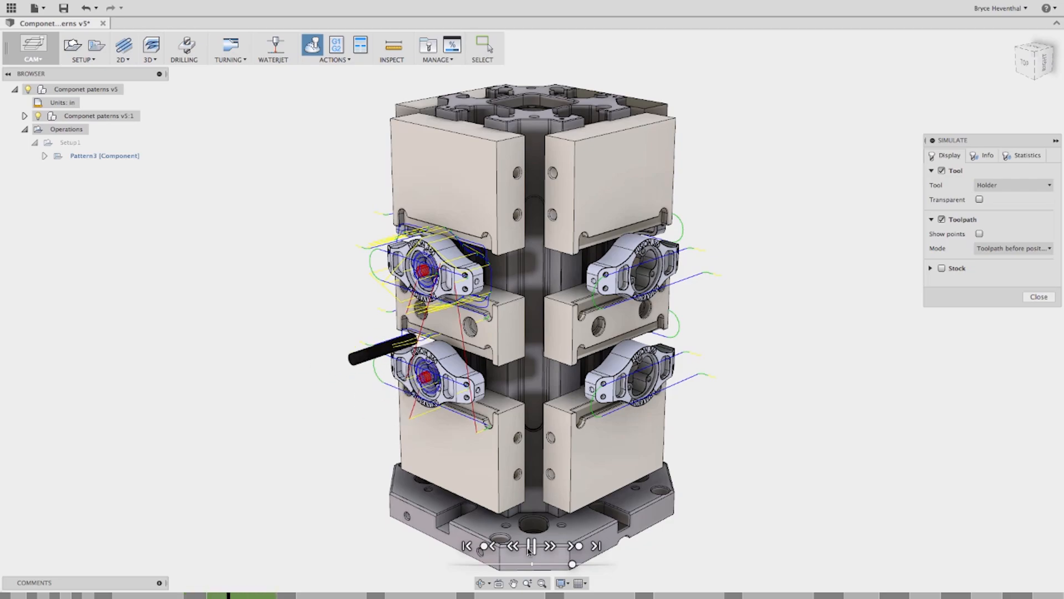